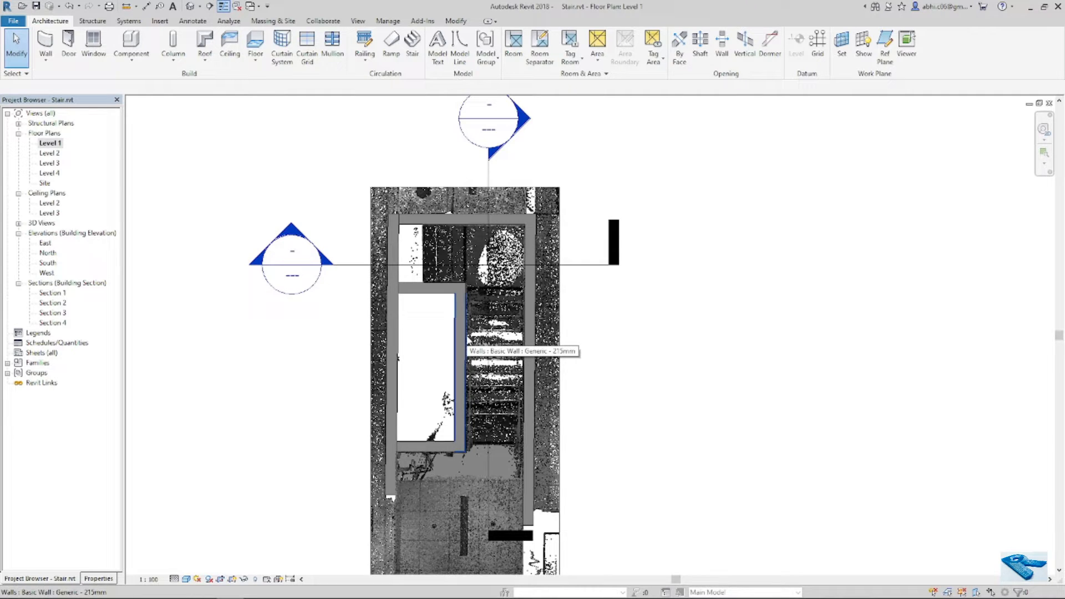
mouse_move(441, 309)
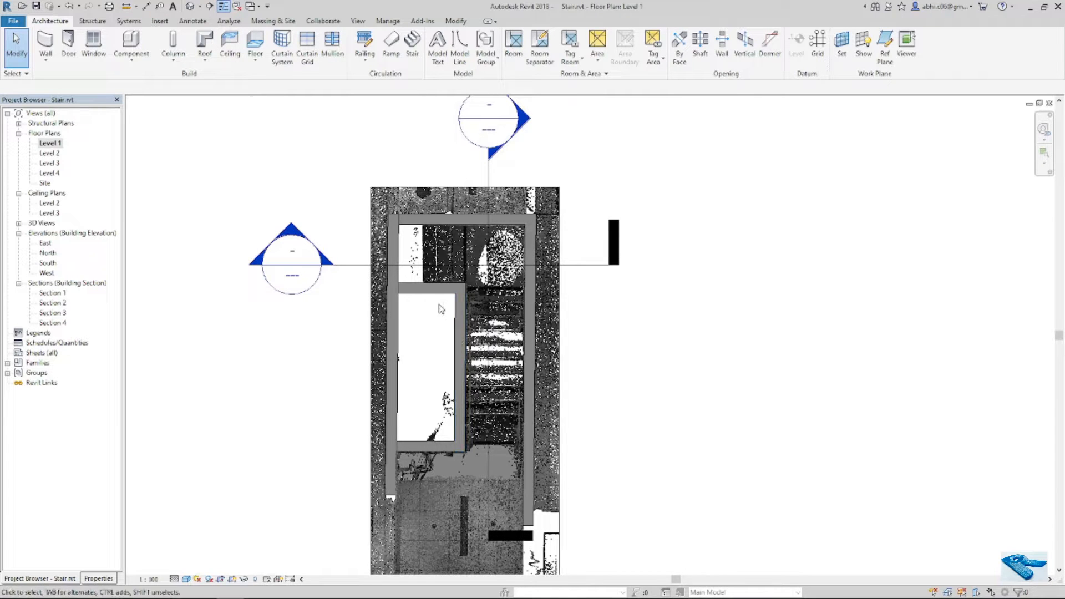
mouse_move(423, 294)
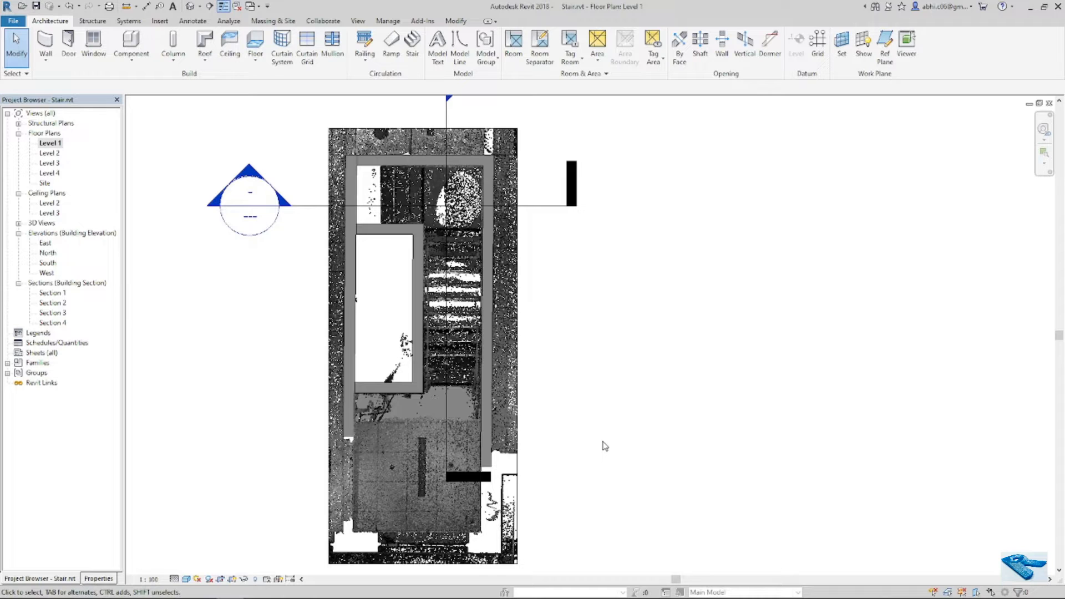
mouse_move(592, 449)
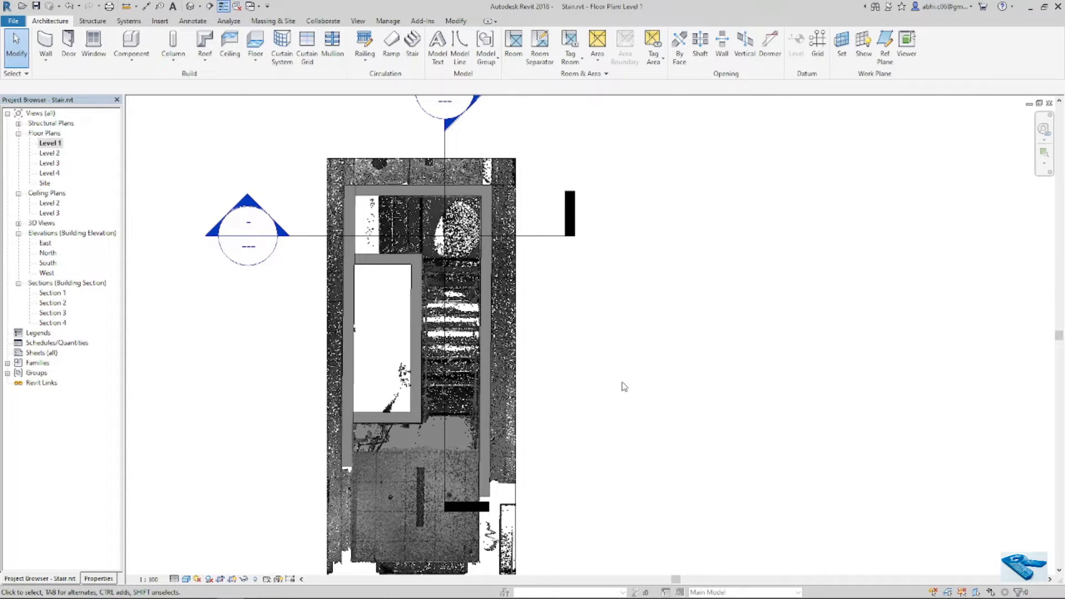
mouse_move(559, 356)
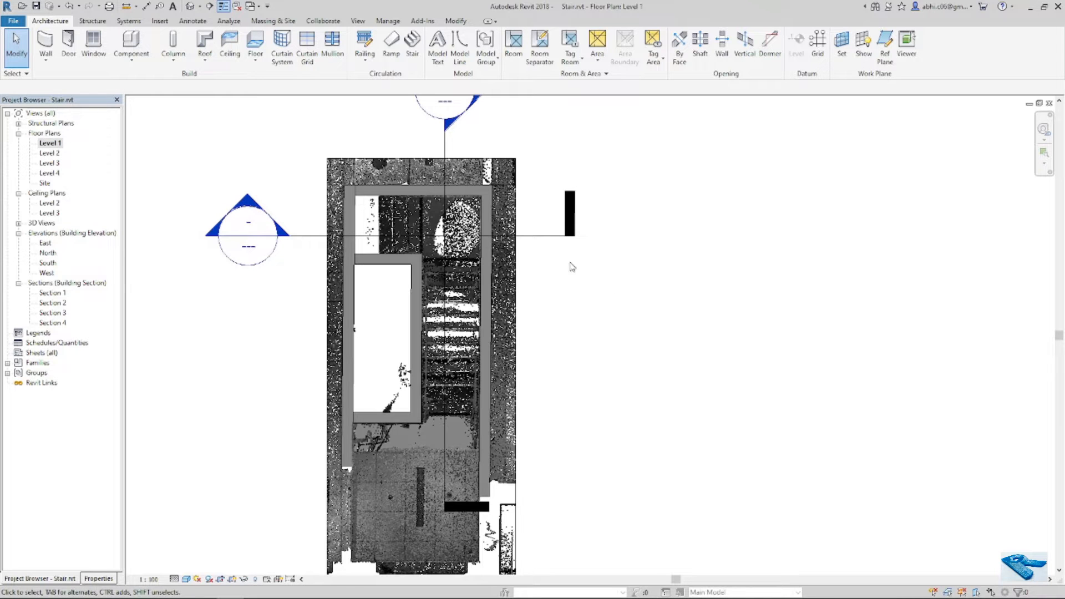
mouse_move(548, 251)
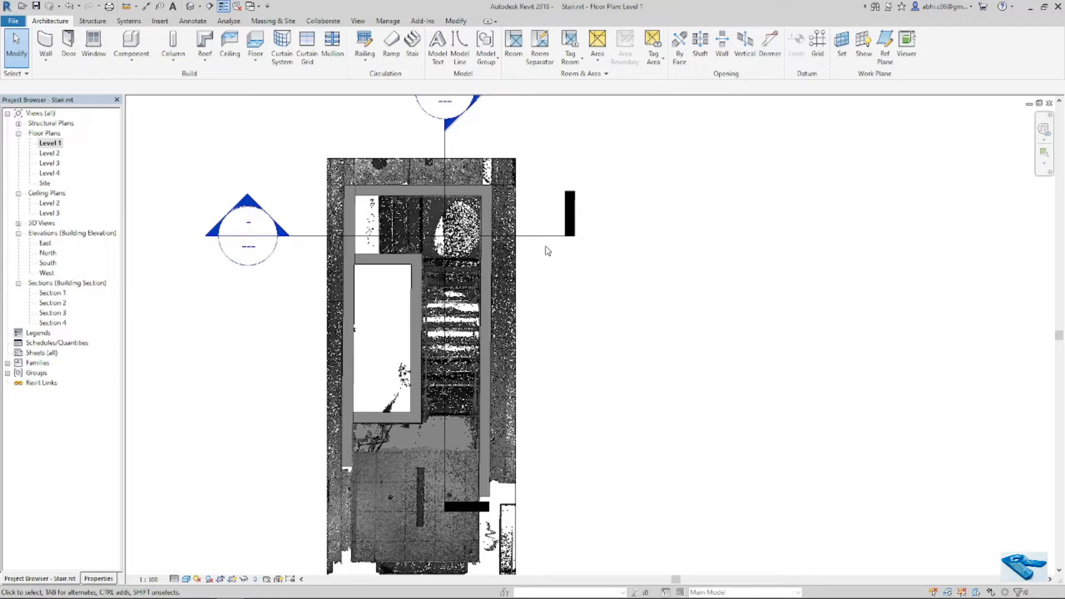
Use Go to View on the section line through the stair to open Section 4.
click(248, 235)
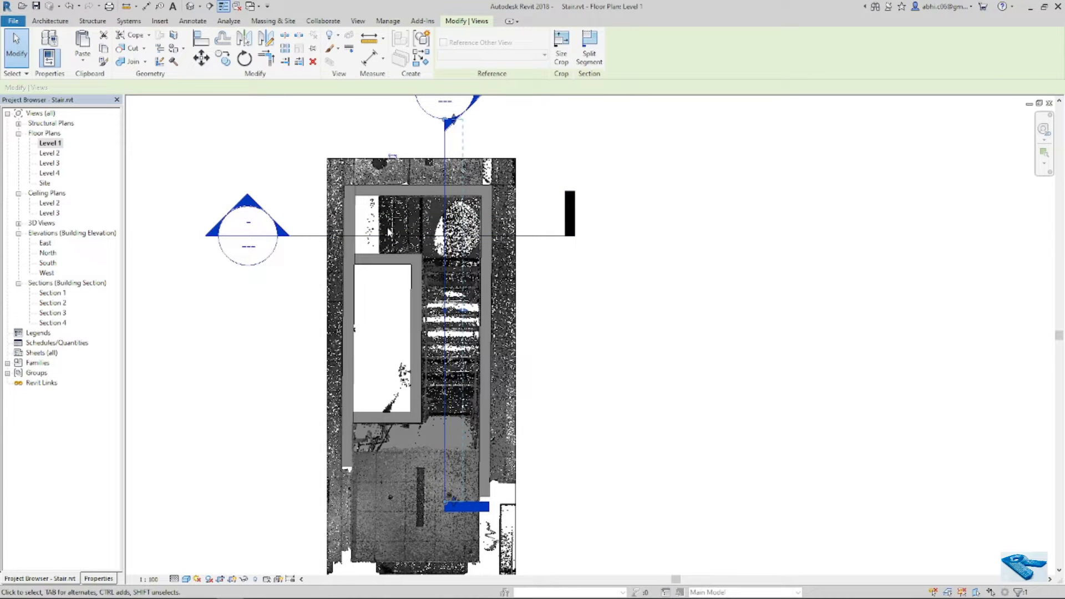
click(48, 21)
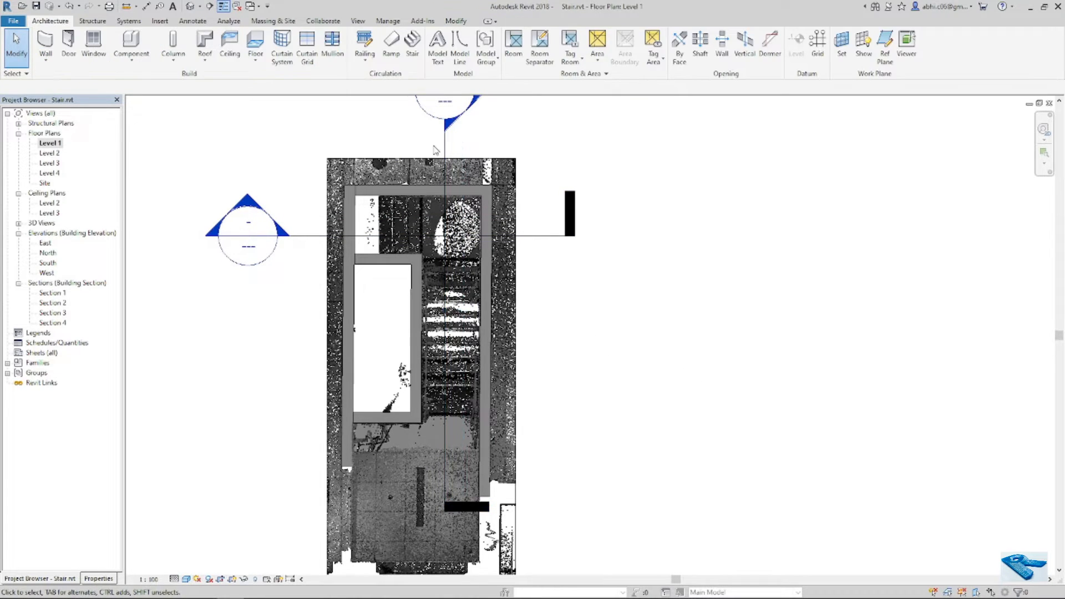
right_click(445, 128)
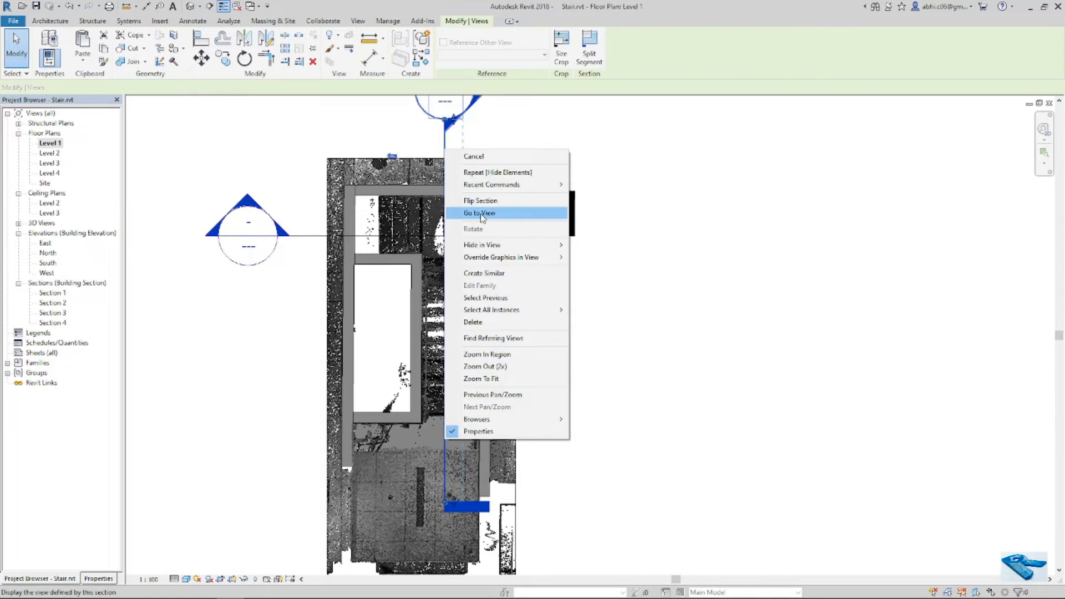
click(479, 213)
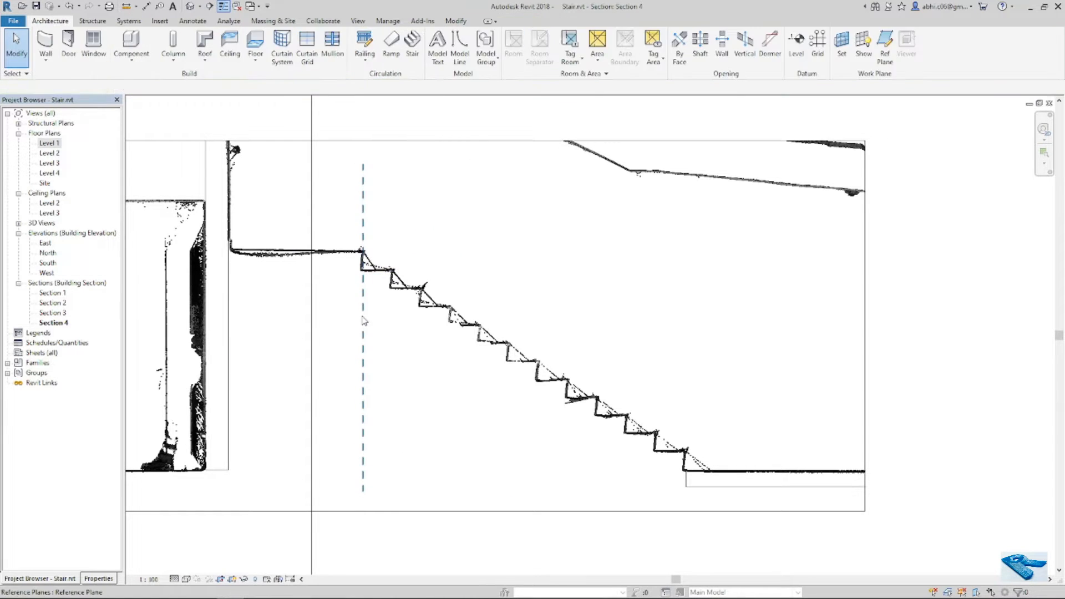
Copy the reference plane onto each step nosing and adjust the bottom riser's plane.
click(362, 329)
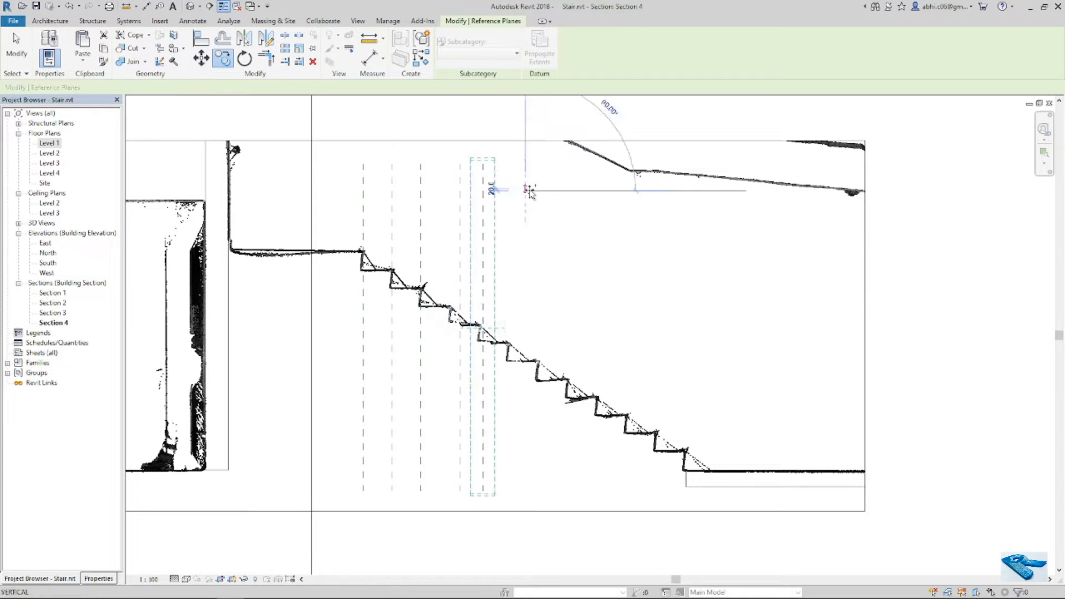
drag(525, 190, 576, 190)
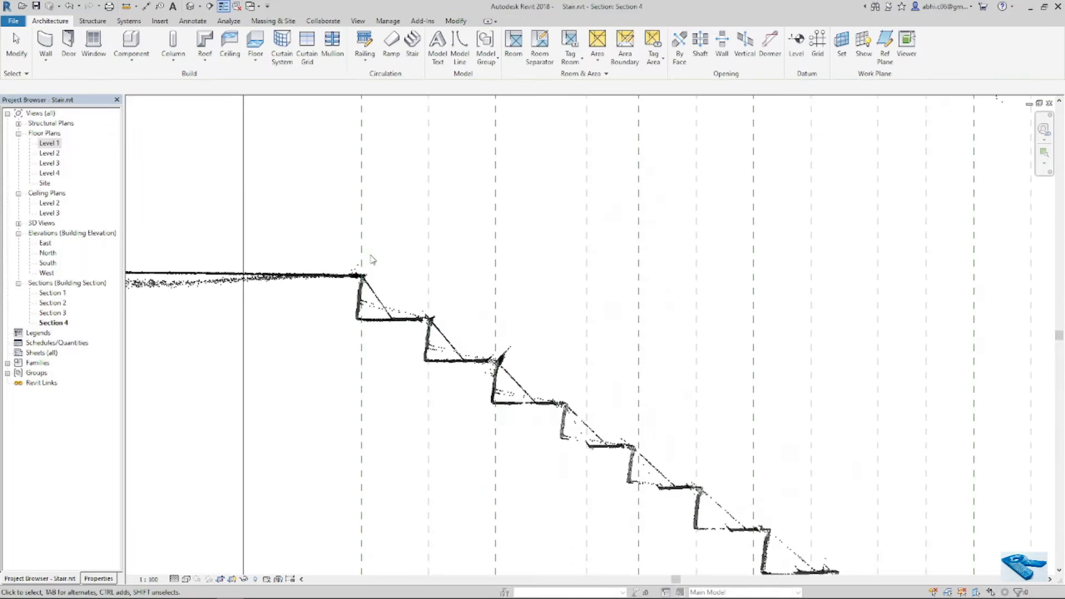
mouse_move(429, 271)
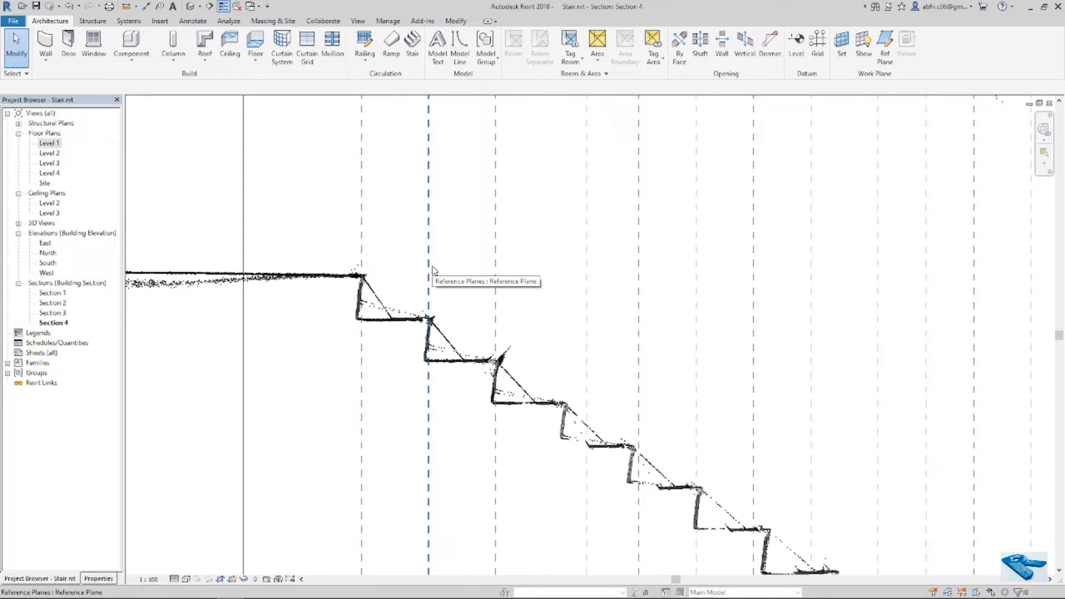
mouse_move(573, 323)
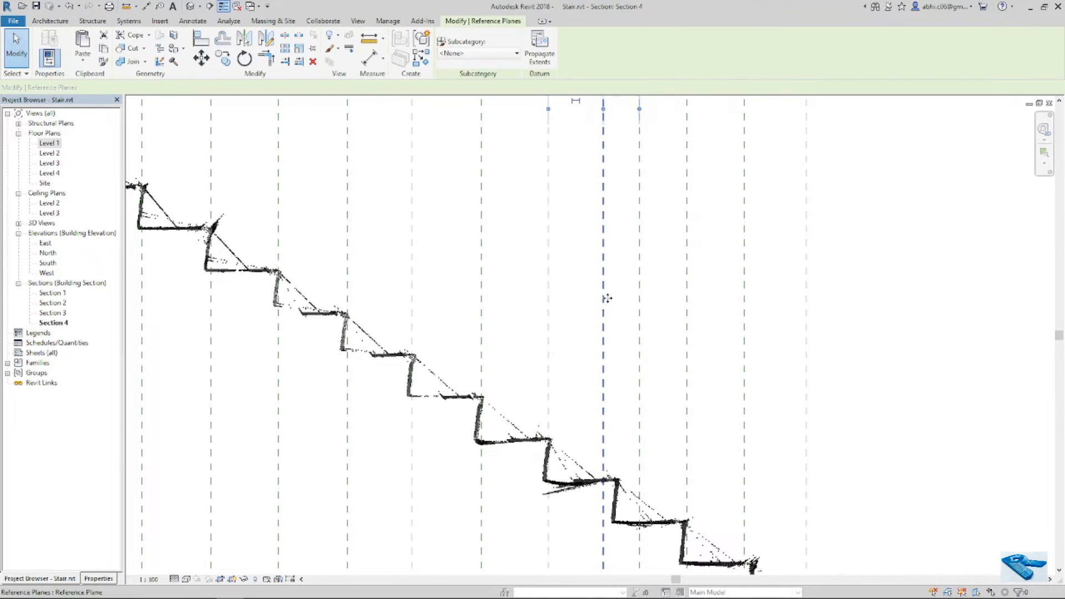
click(51, 20)
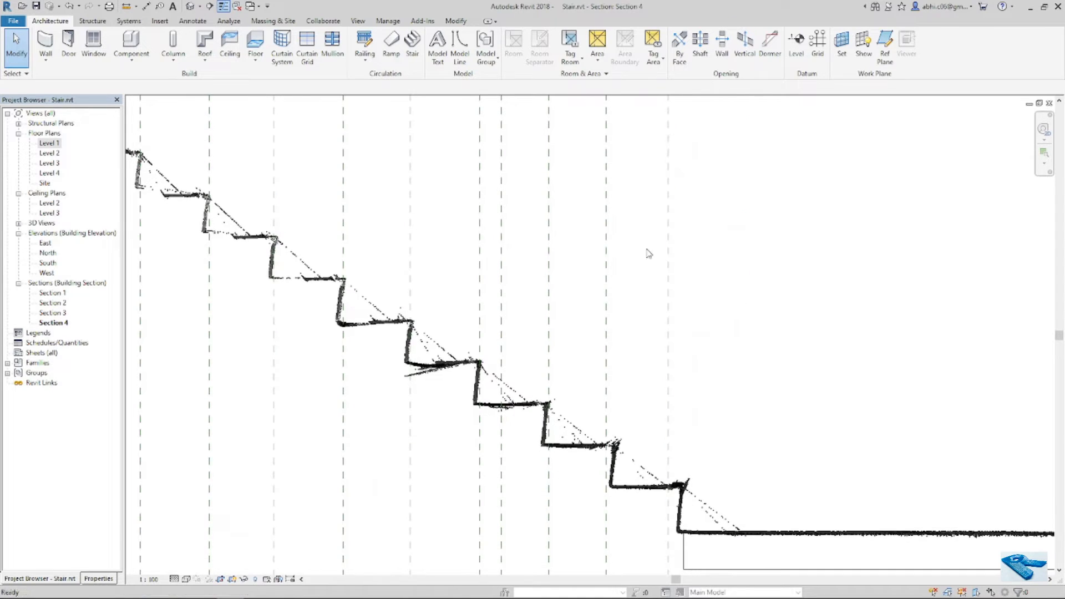
click(500, 292)
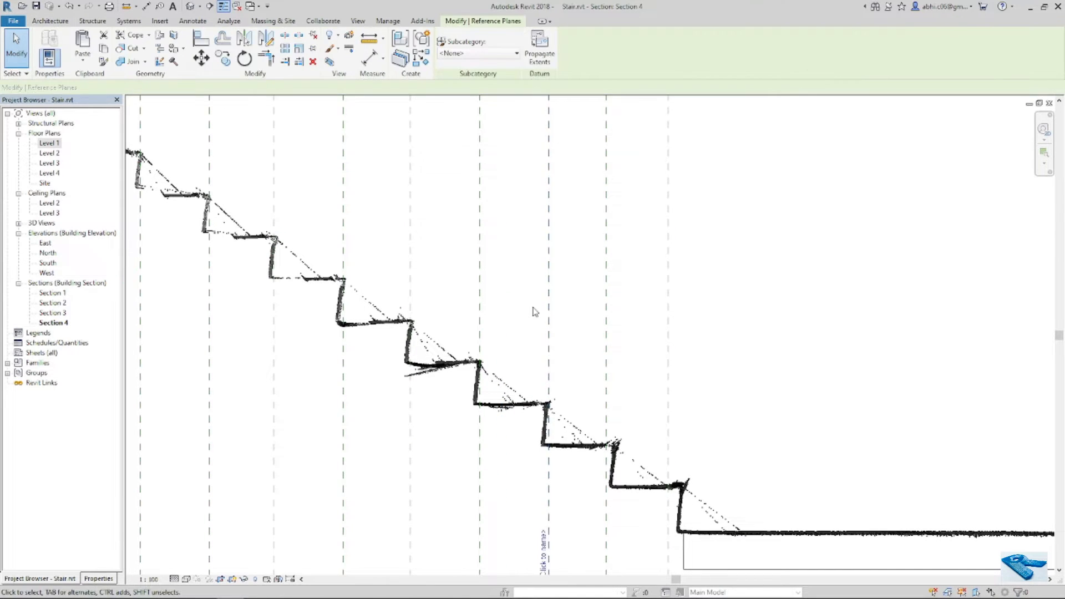
click(604, 305)
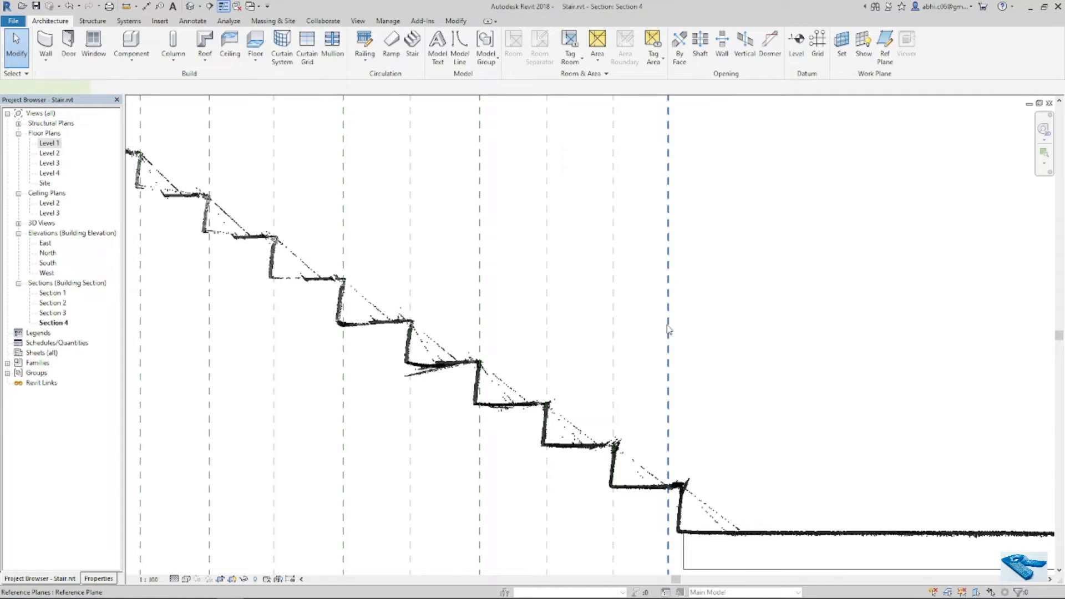
click(669, 329)
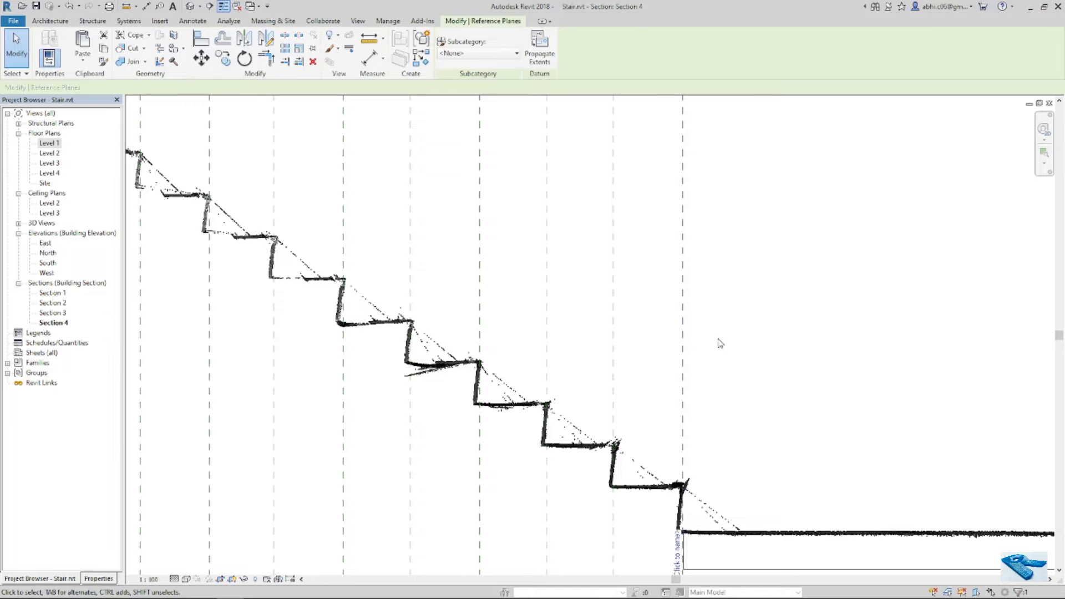
click(49, 21)
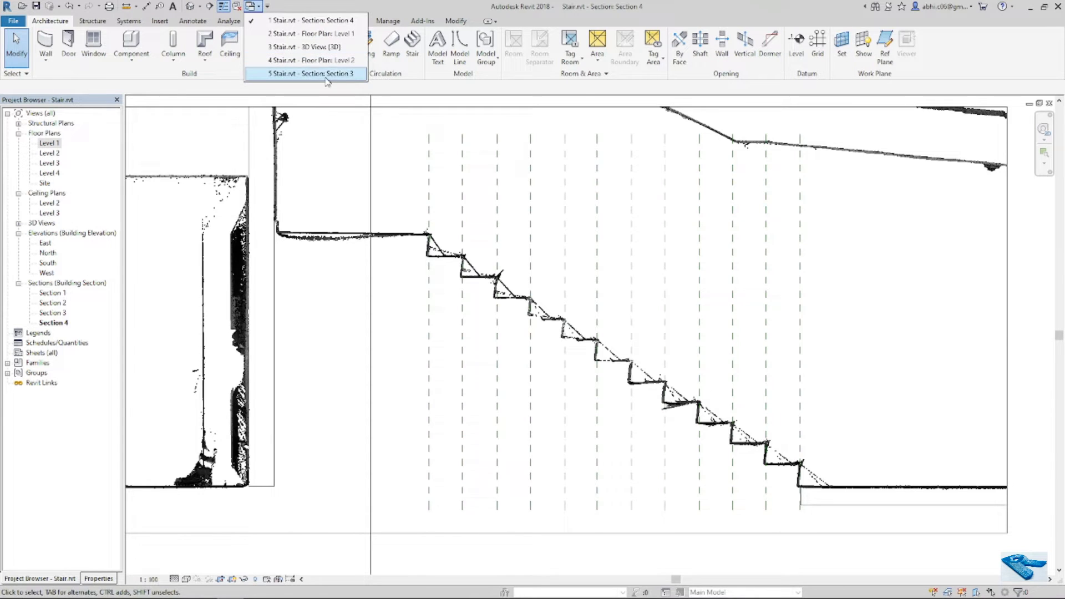
Switch to Section 3 and list the open views from Switch Windows.
click(319, 73)
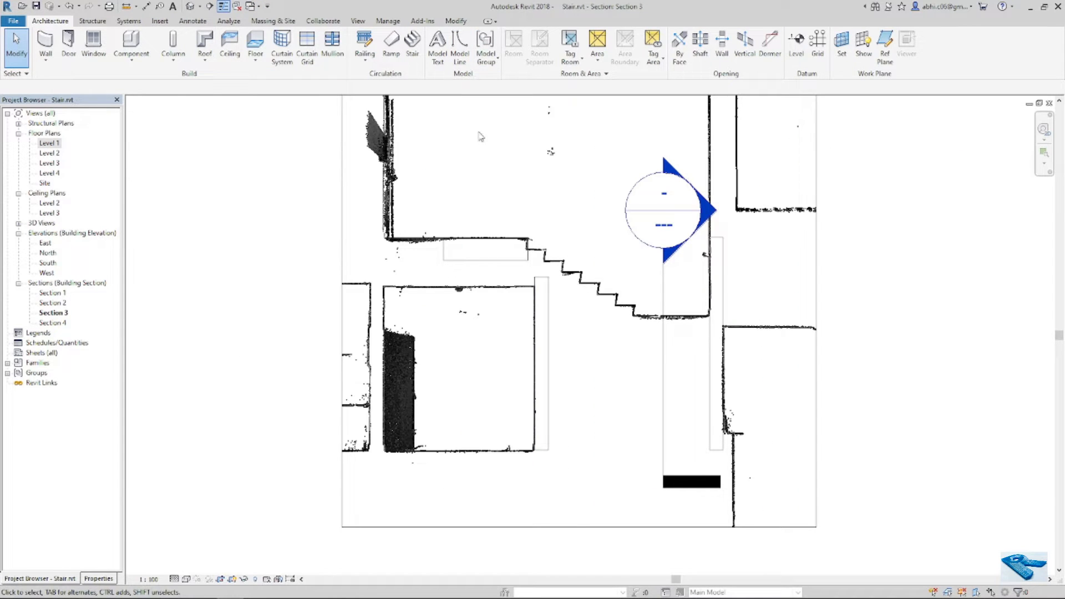
click(885, 39)
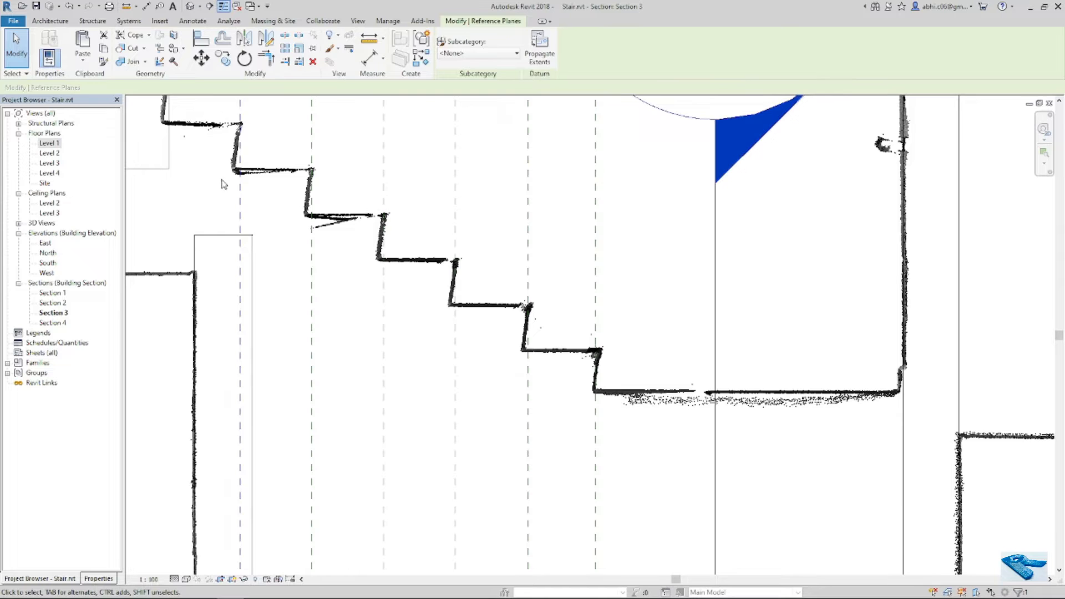
click(49, 21)
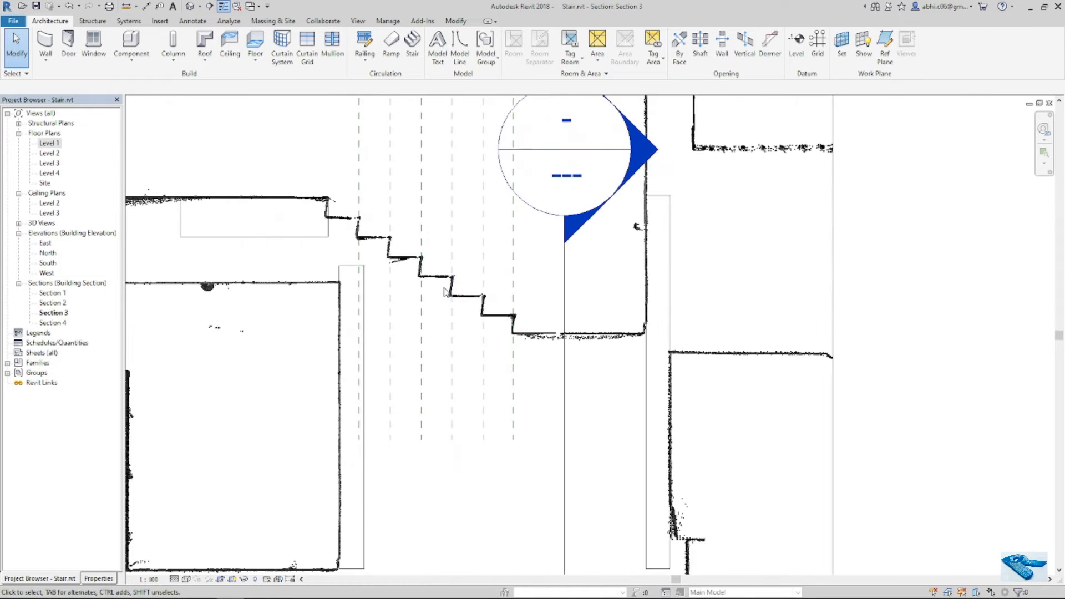
mouse_move(461, 281)
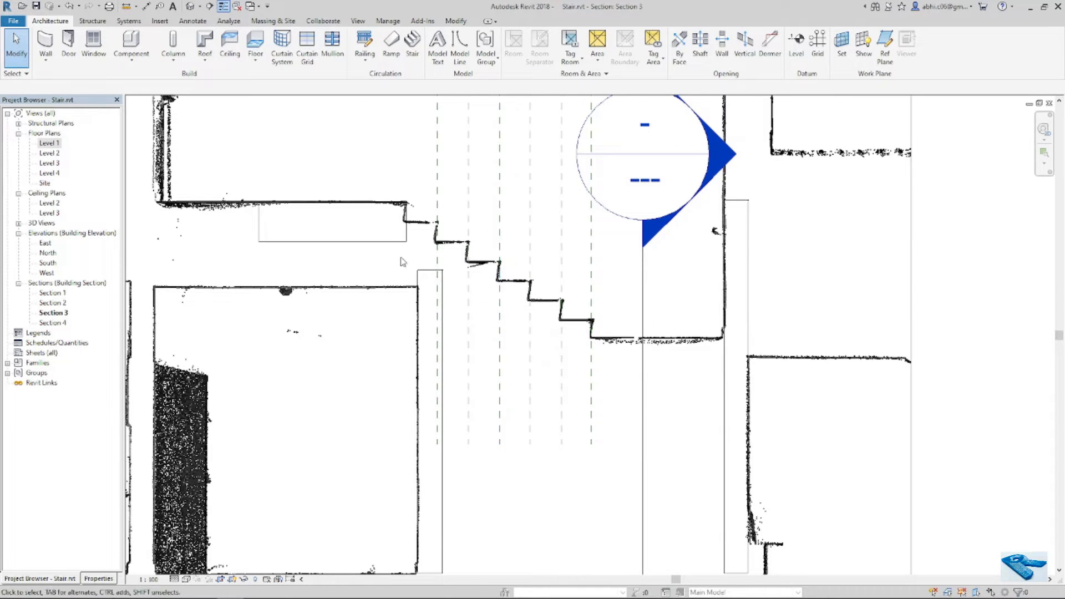
mouse_move(268, 166)
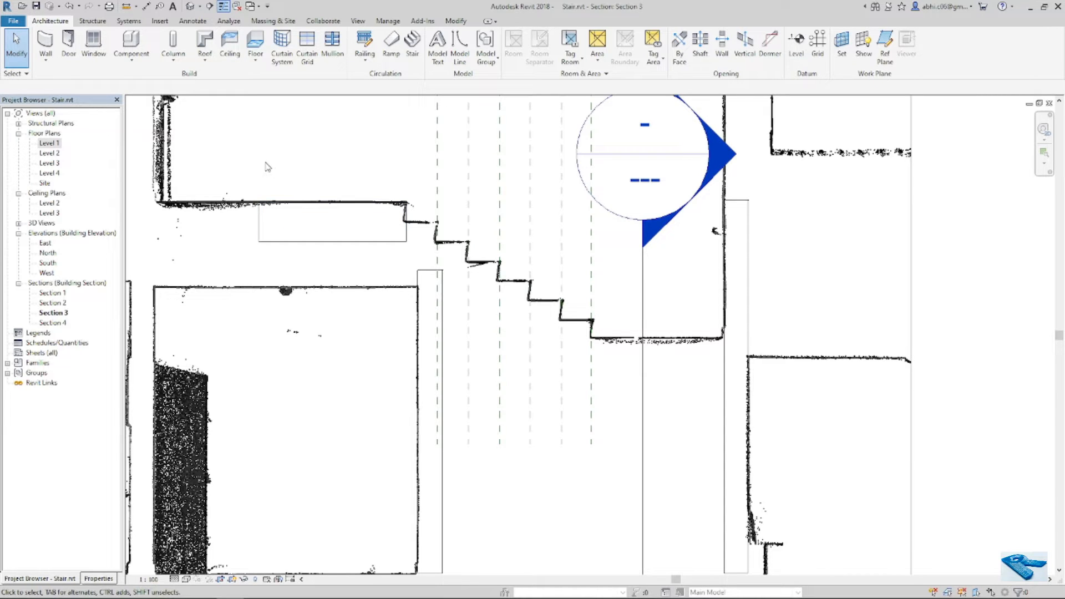
click(250, 6)
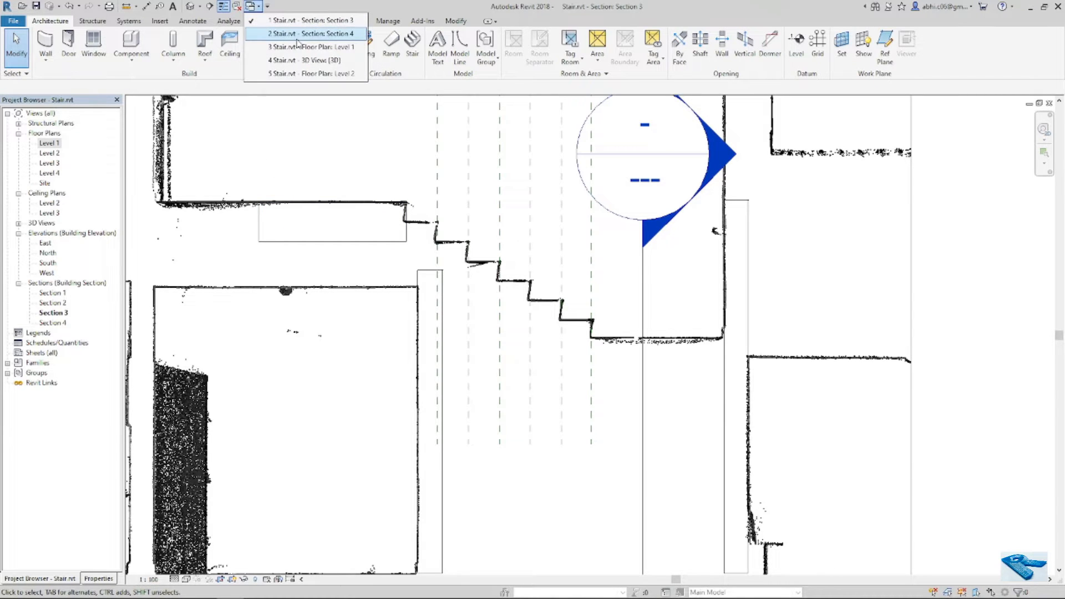
Switch to the Level 2 floor plan from the open-views list.
click(319, 46)
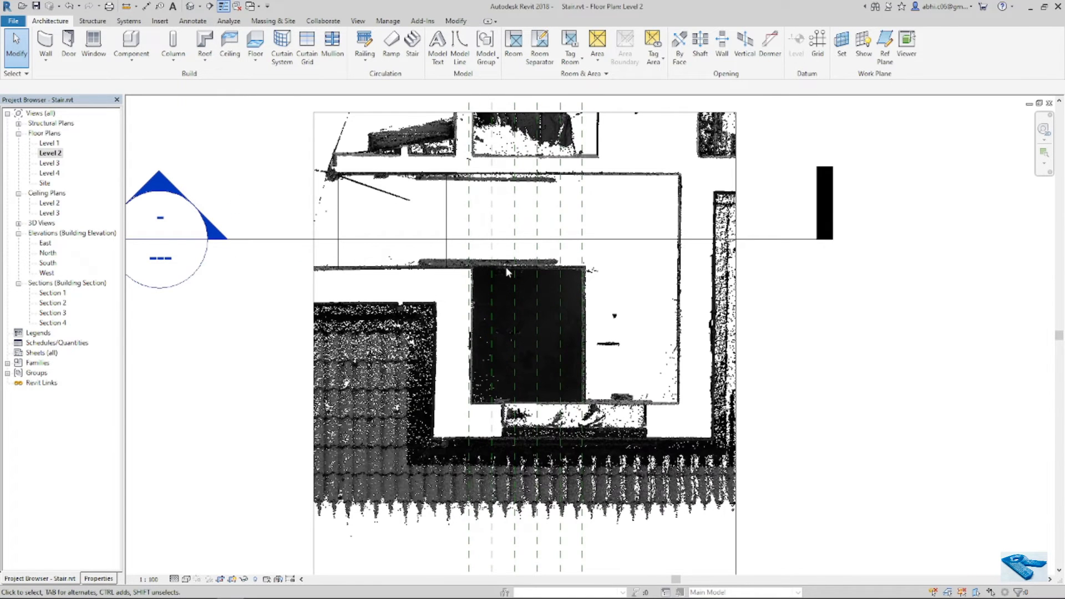
mouse_move(67, 147)
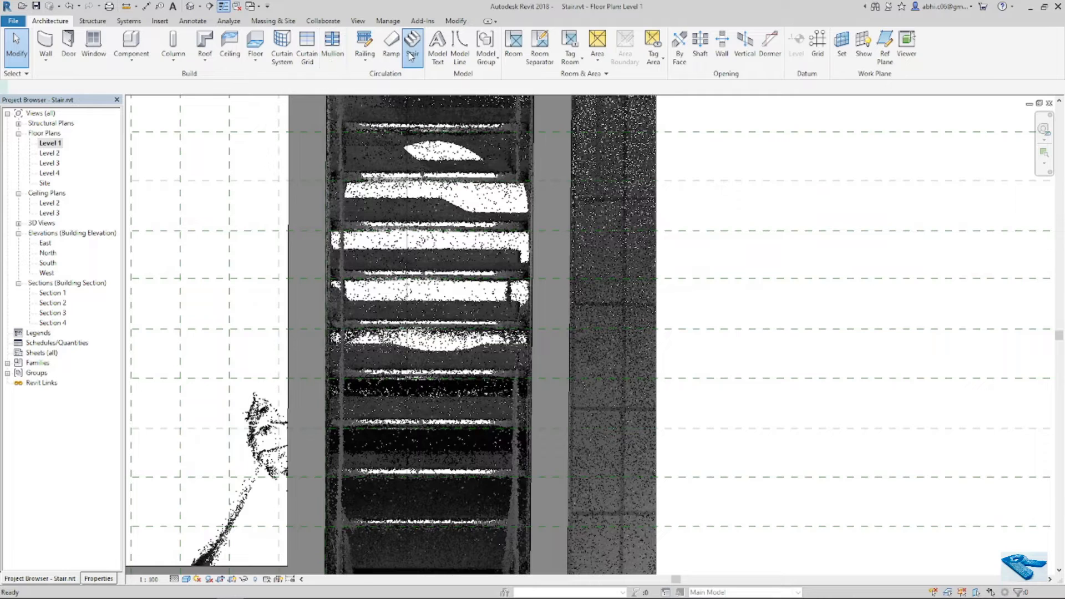
Start a new stair and choose Create Sketch for its run.
click(413, 43)
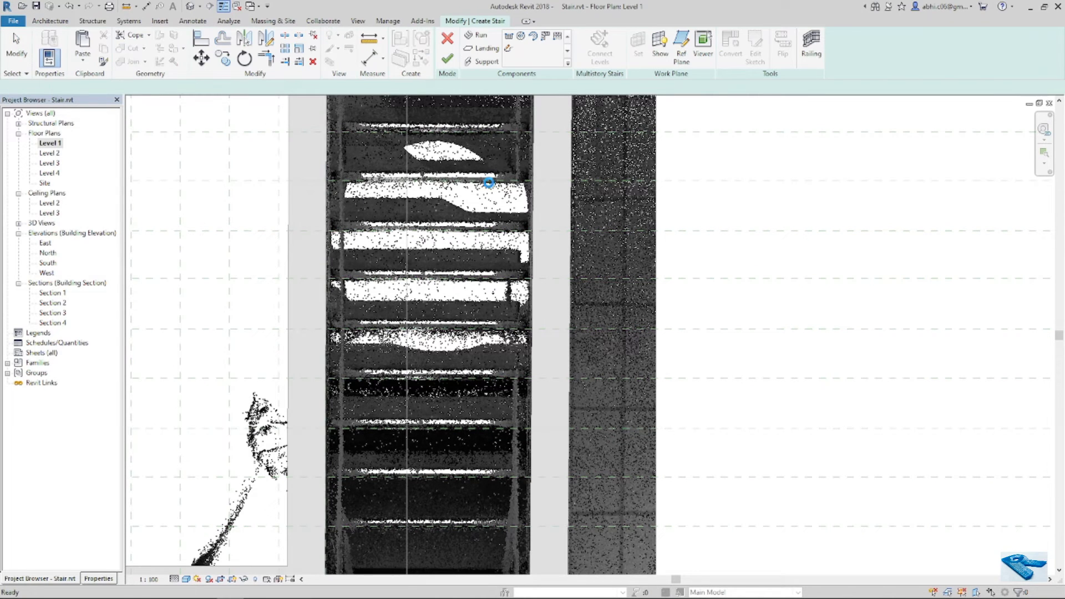
click(475, 35)
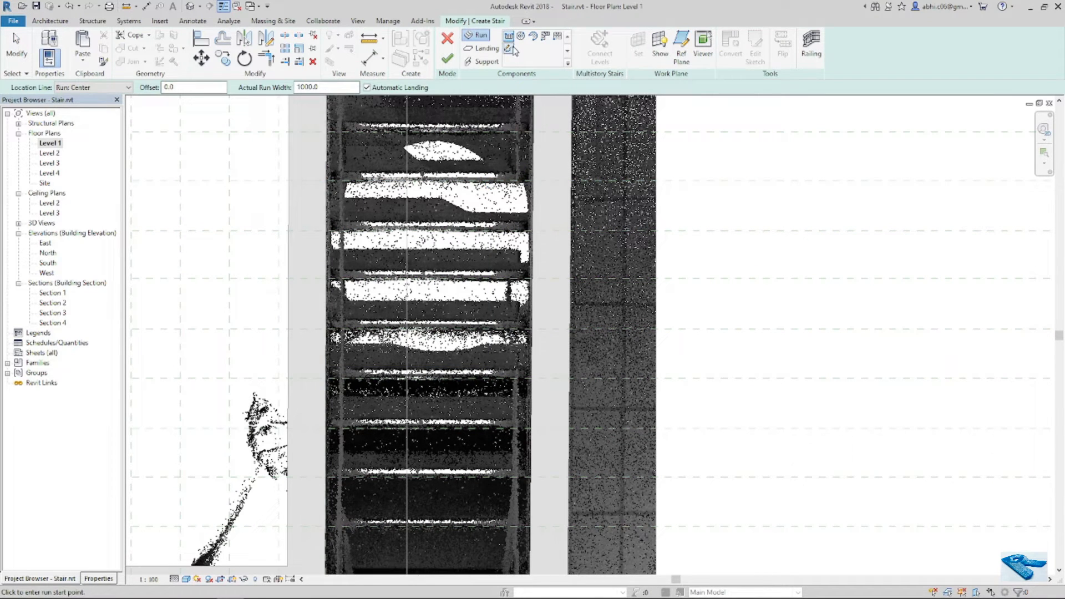
mouse_move(509, 51)
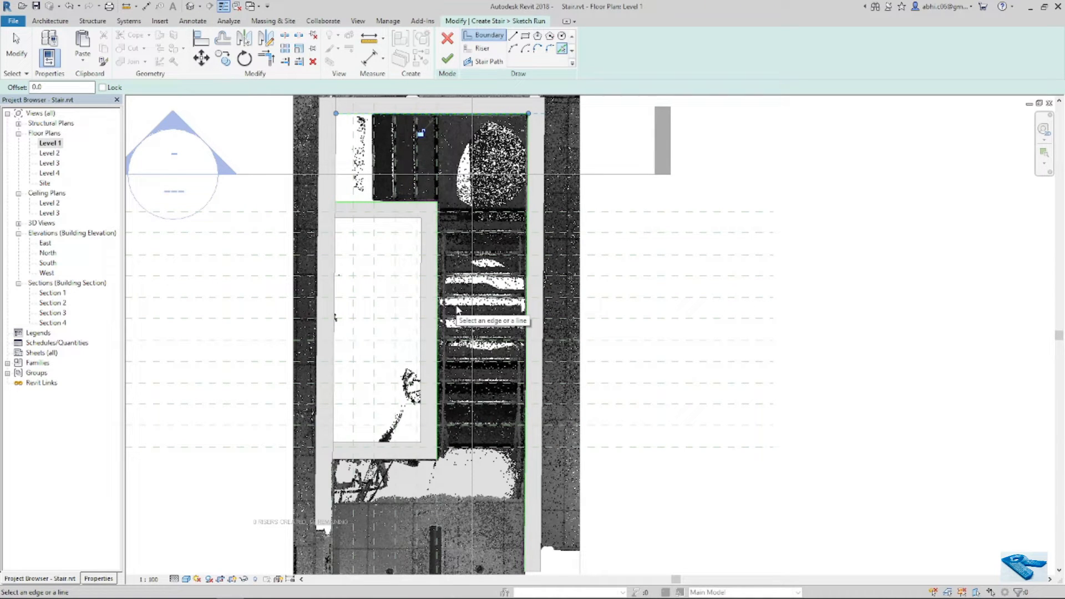
mouse_move(685, 294)
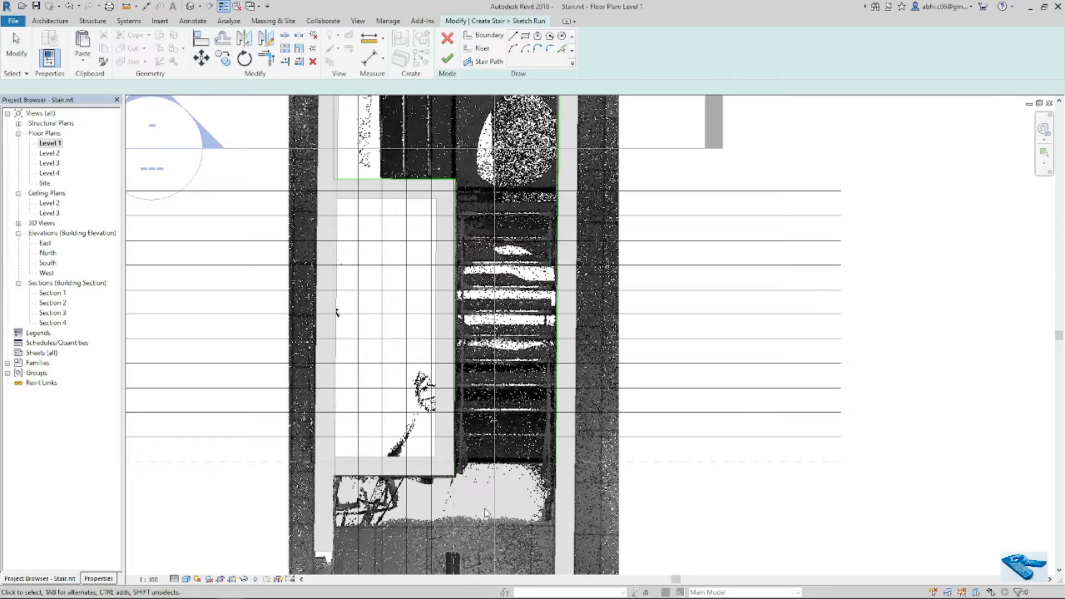
Draw riser lines, continue past the invalid-sketch error, and begin trimming sketch lines.
click(478, 49)
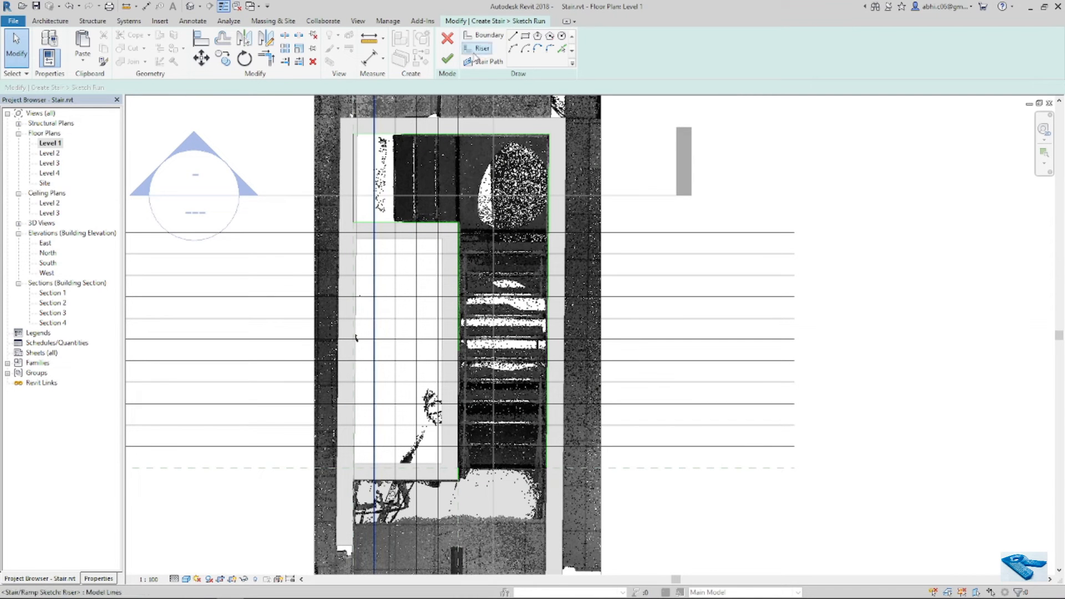
mouse_move(487, 61)
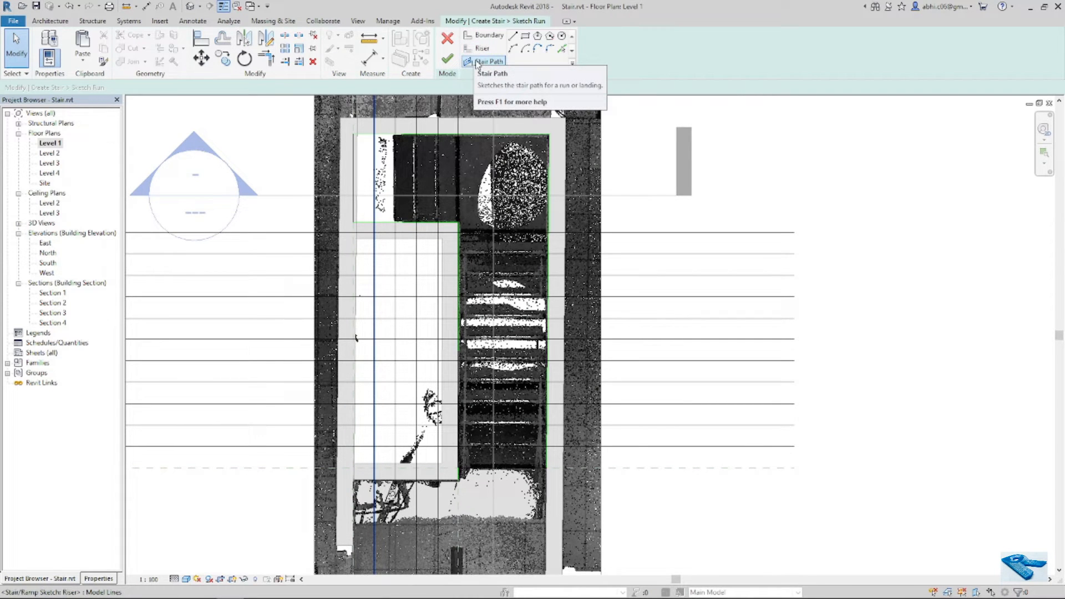
mouse_move(485, 61)
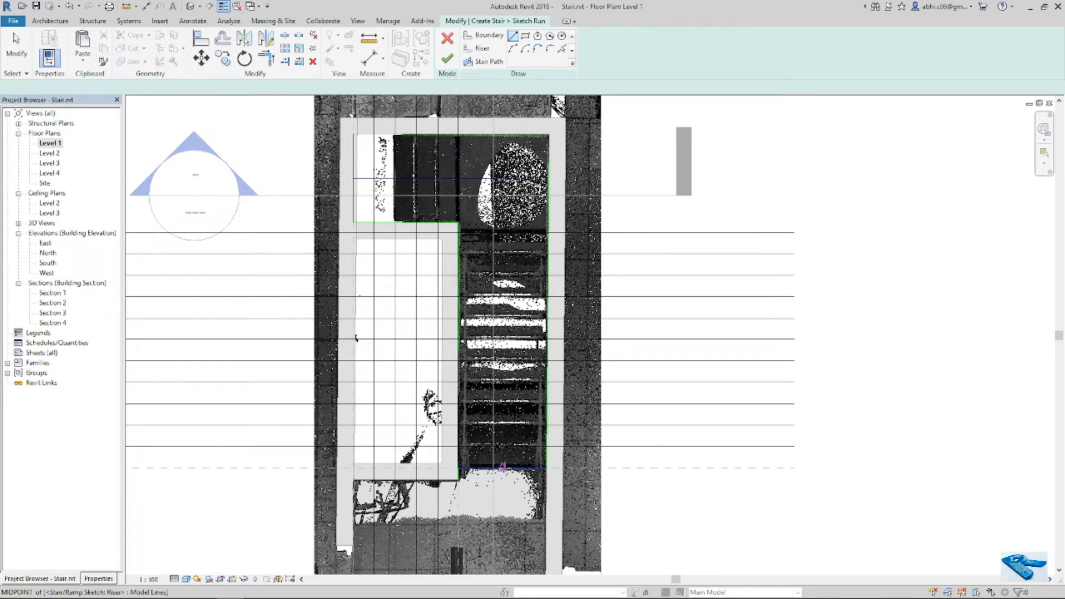
click(488, 61)
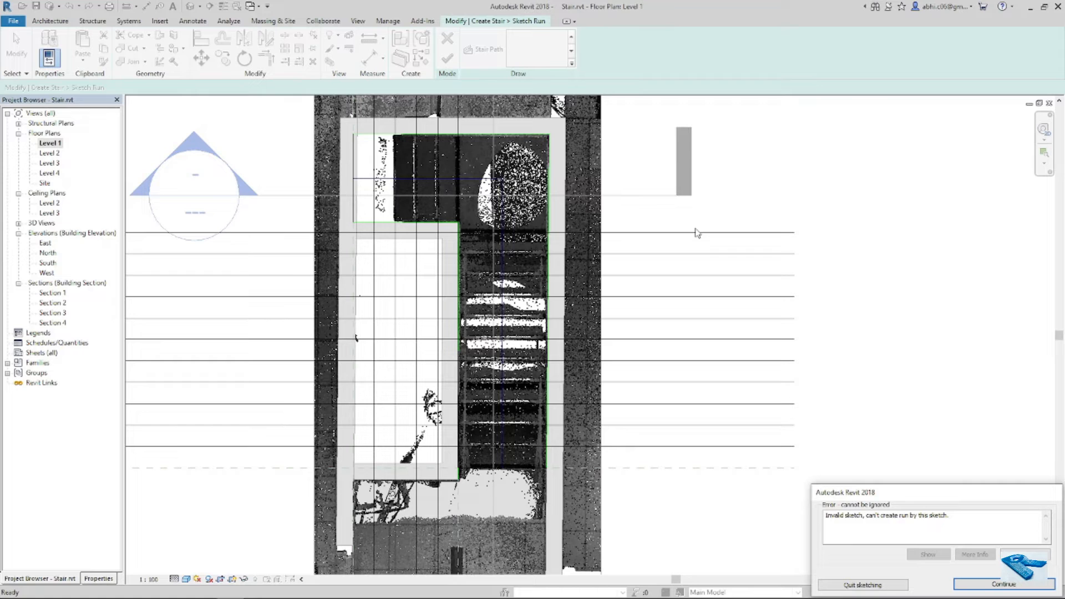
click(1000, 583)
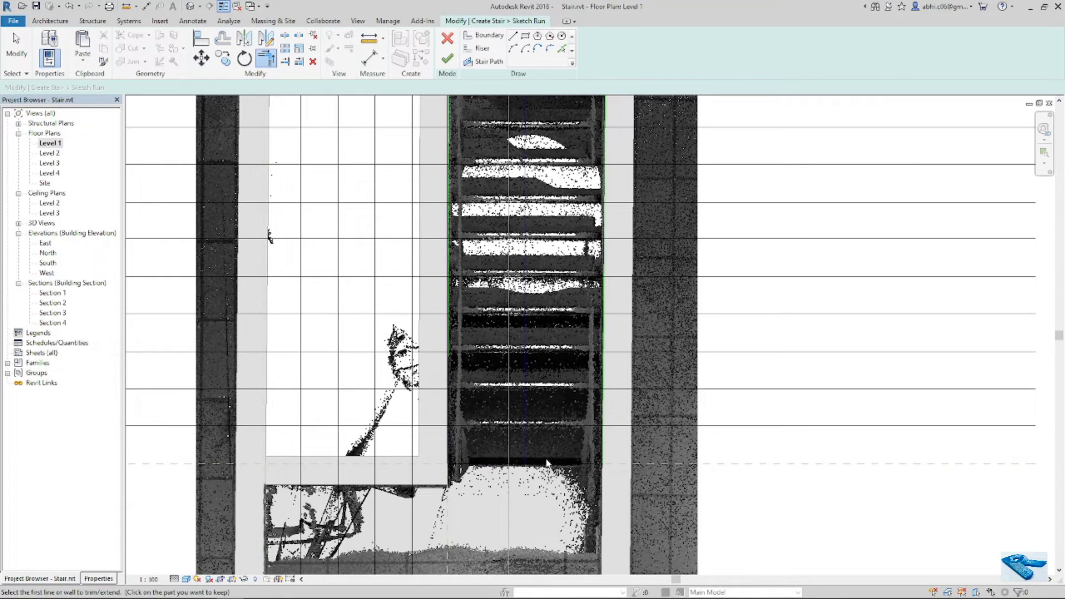
click(447, 57)
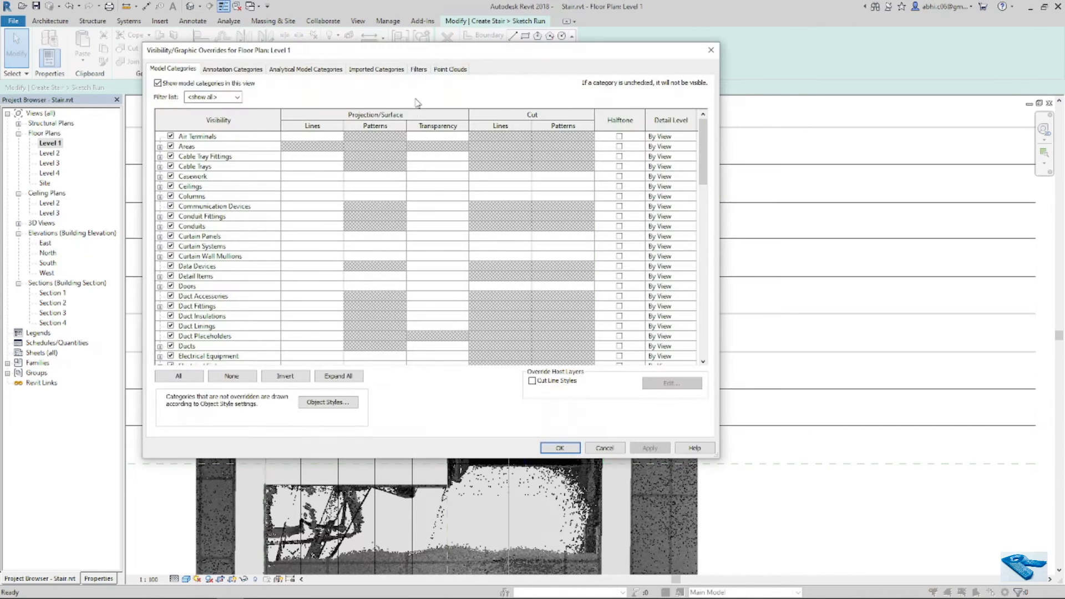
Hide AVONDALE.rcp in Level 1 Visibility/Graphics, trim the sketch lines, and finish the run.
click(450, 68)
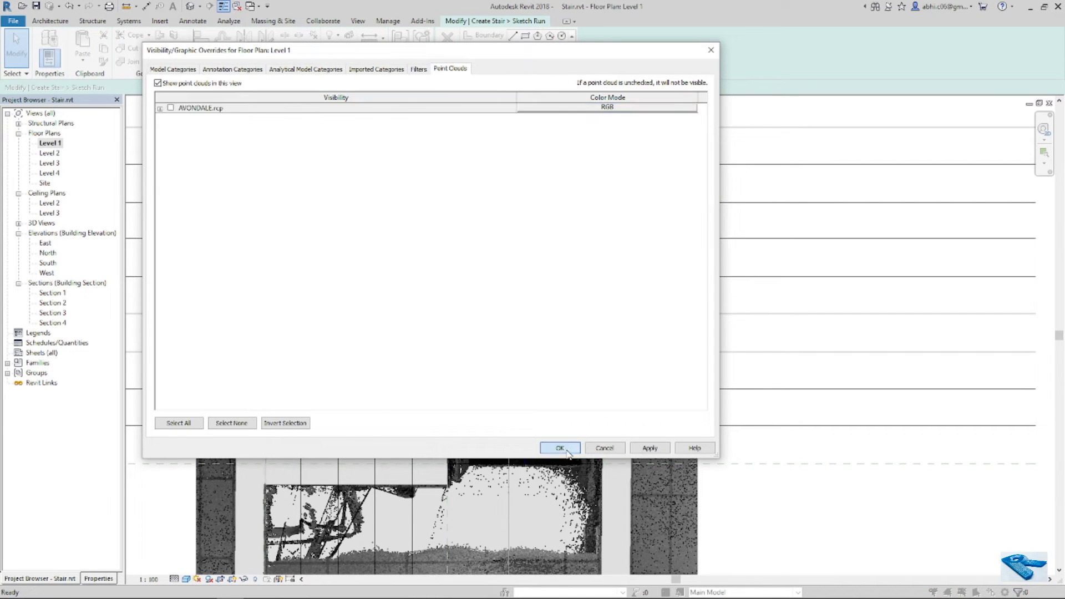
click(559, 448)
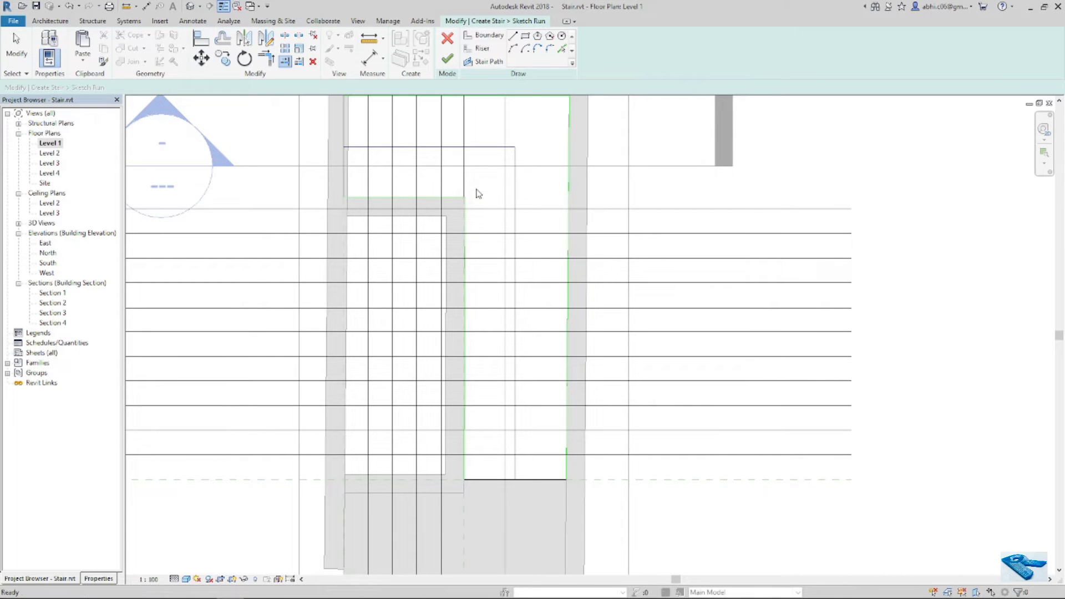
click(448, 57)
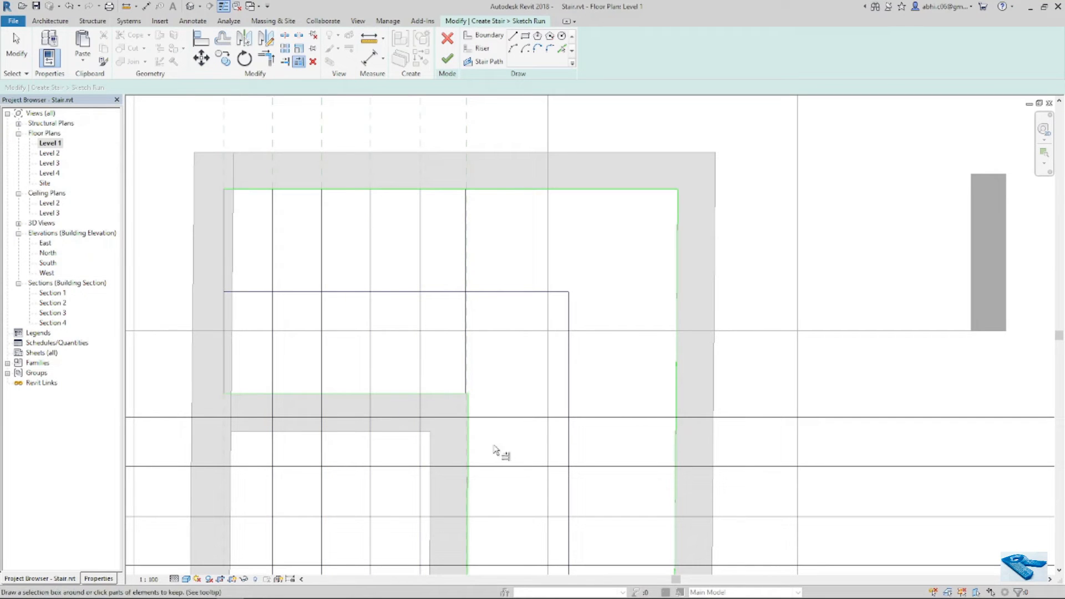
mouse_move(477, 443)
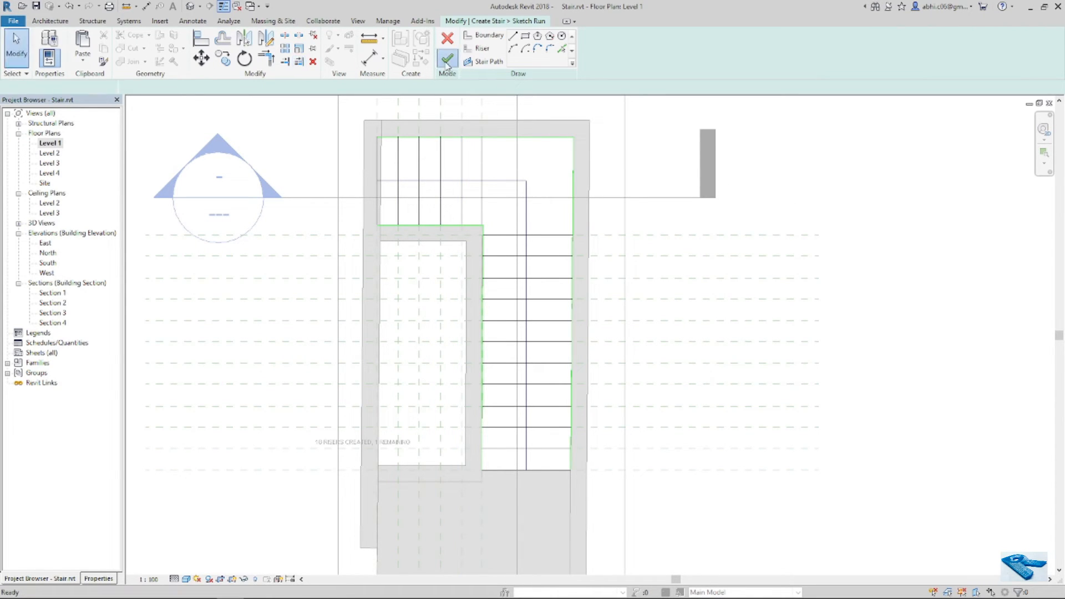
click(446, 57)
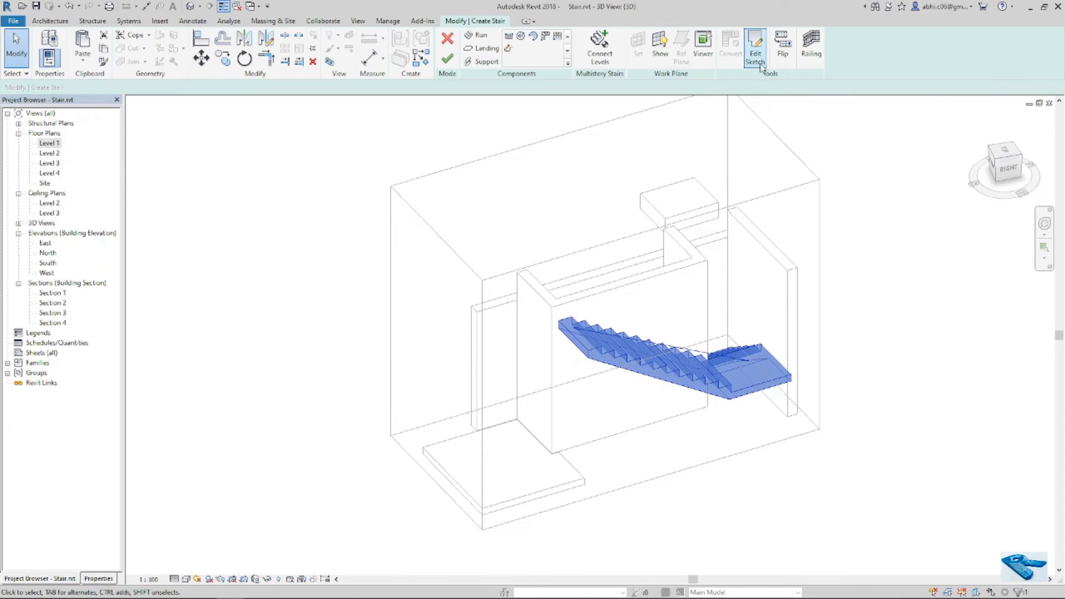
Finish Edit Mode so the stair shows flights, landing and railings in 3D.
click(758, 44)
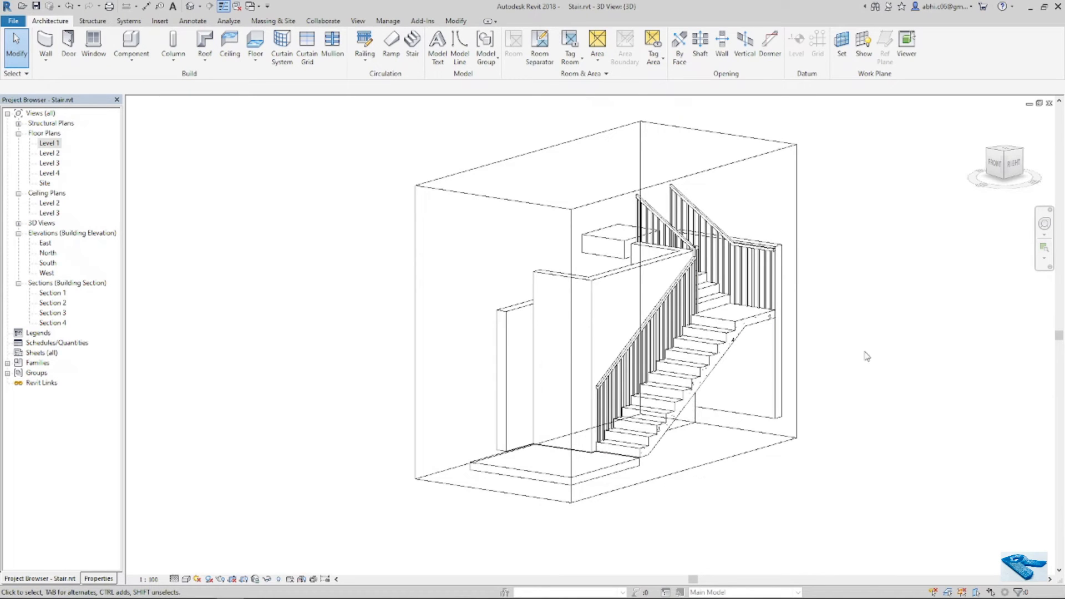
Switch via Section 3 to the Level 2 floor plan.
click(267, 6)
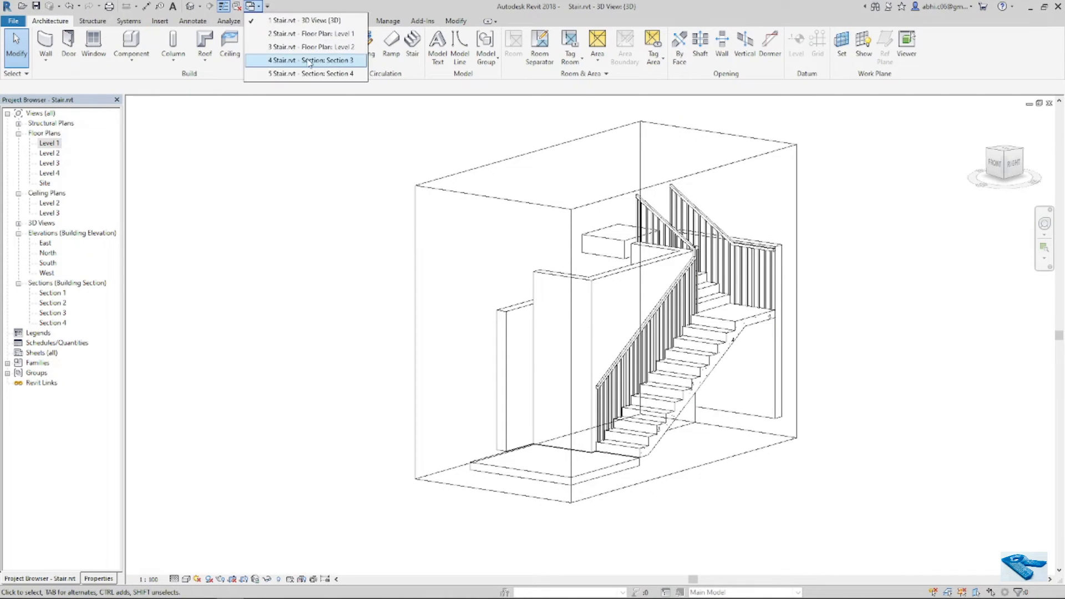
click(309, 60)
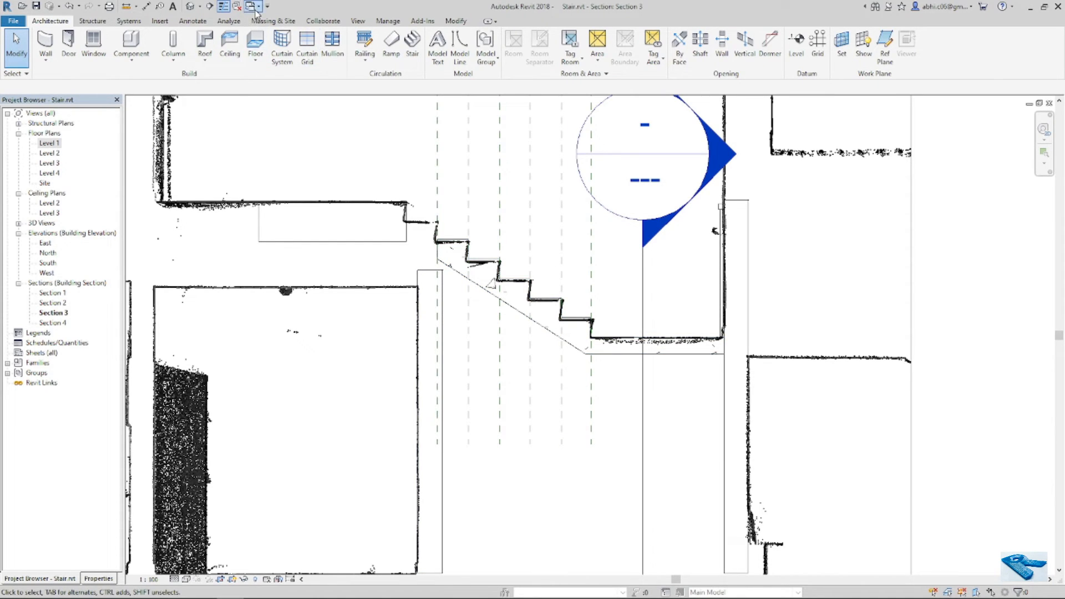
click(262, 6)
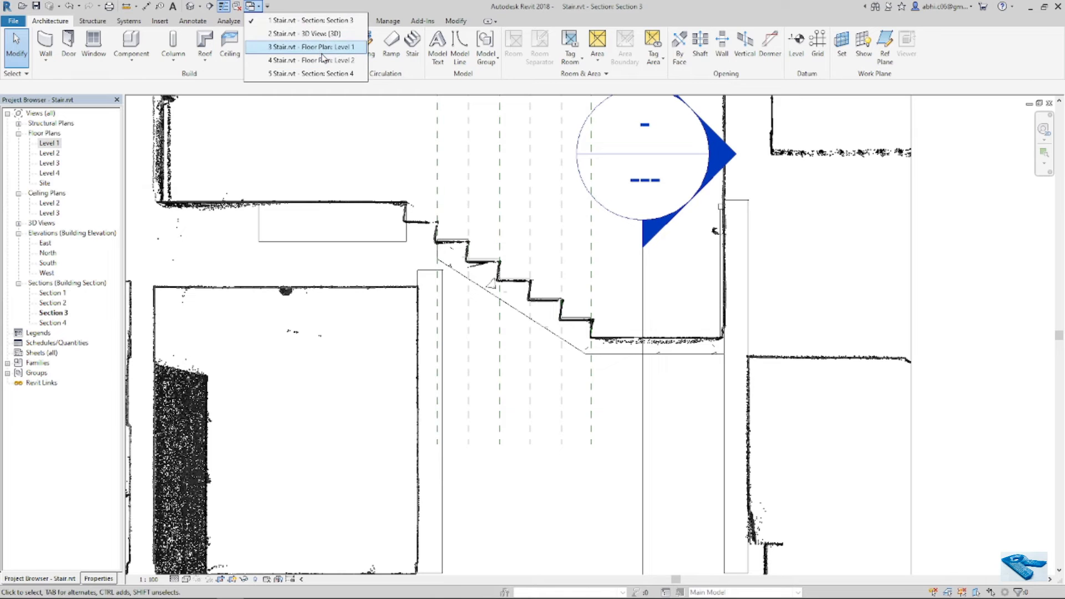
click(327, 60)
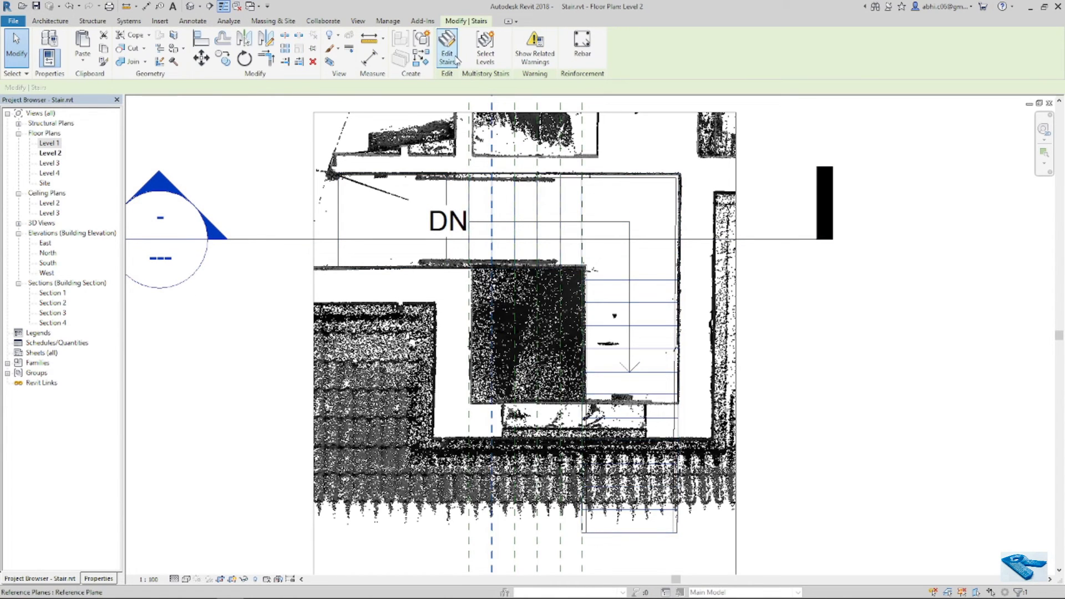
Re-edit the stair run's sketch with the point cloud hidden, then finish both edit modes.
click(447, 47)
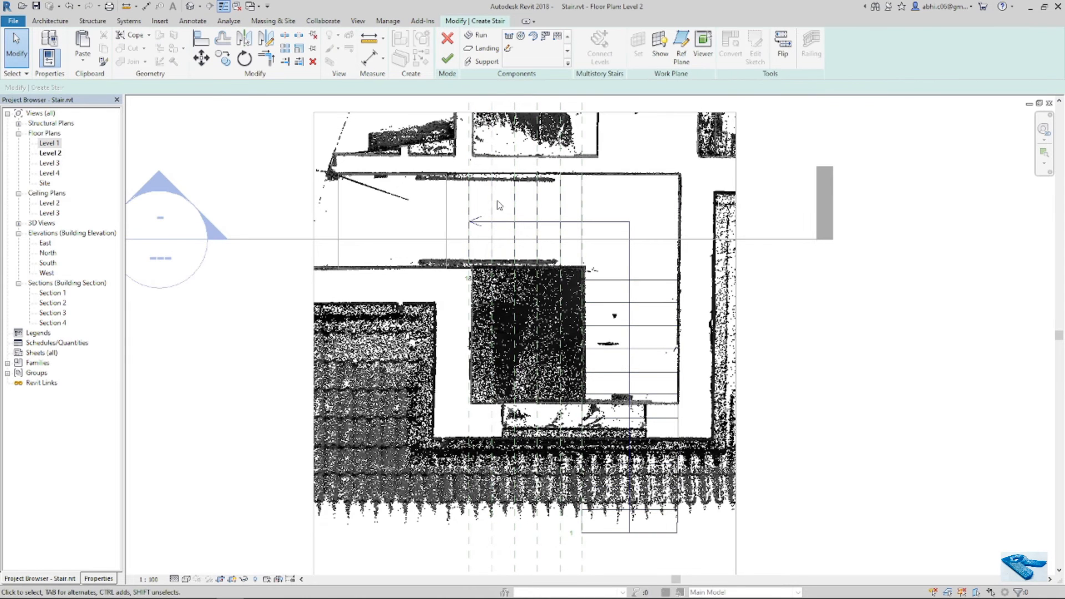
click(757, 44)
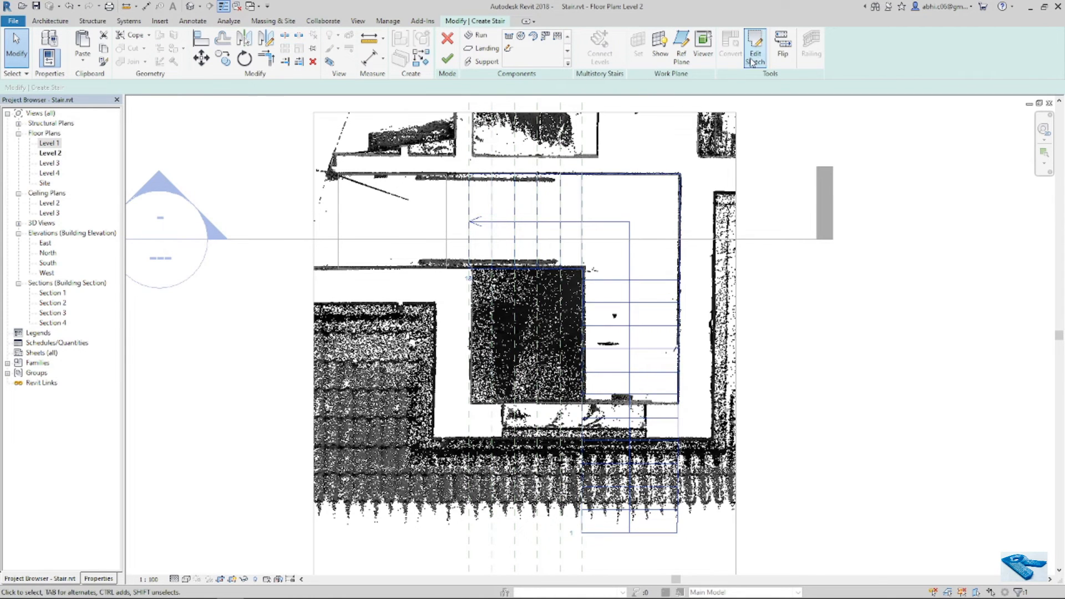
click(757, 44)
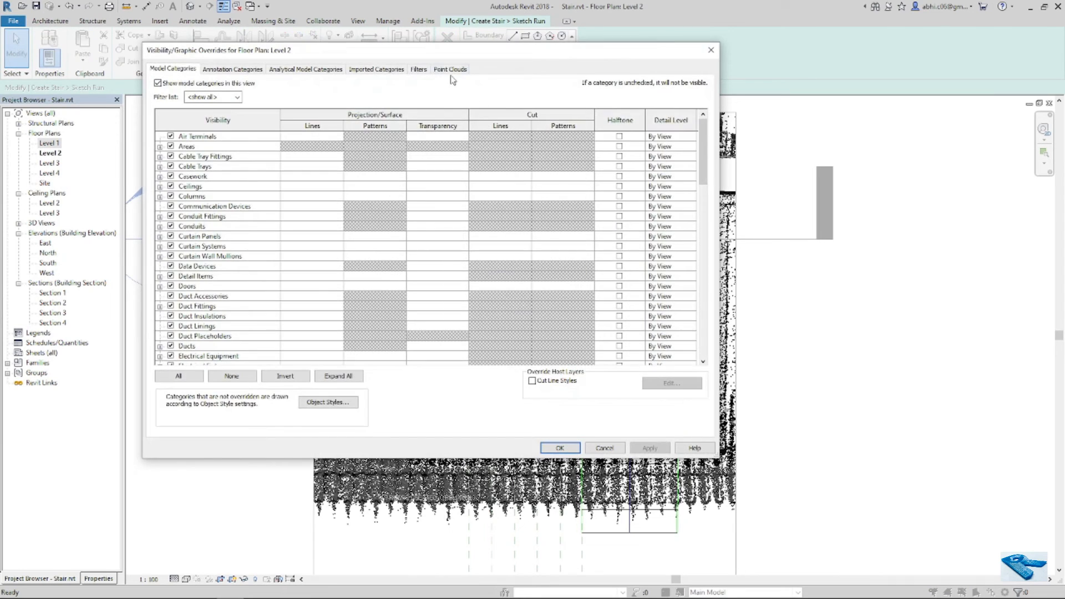
click(560, 448)
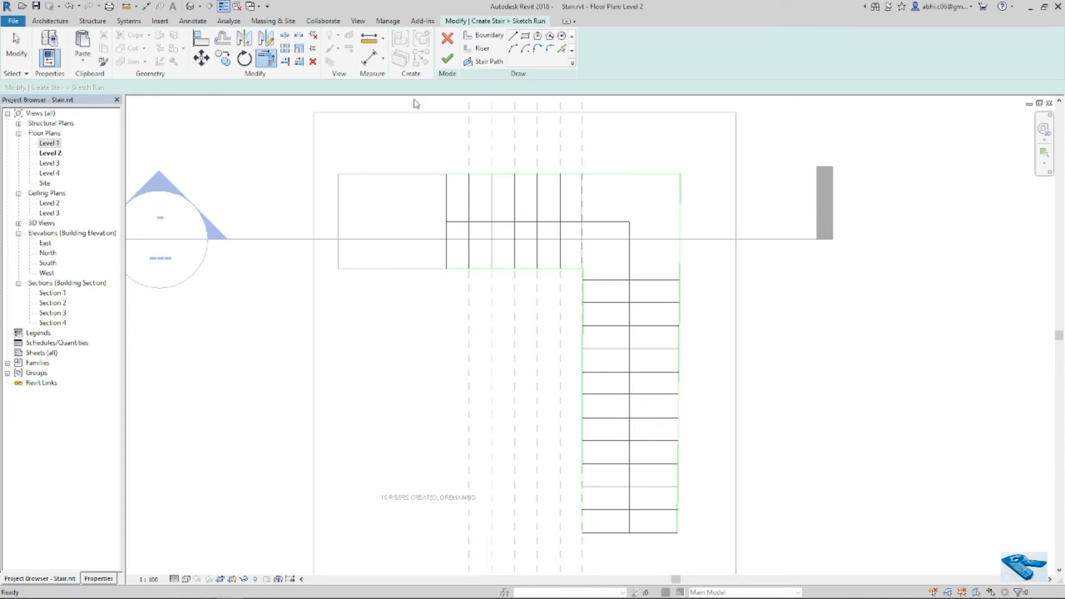
click(448, 57)
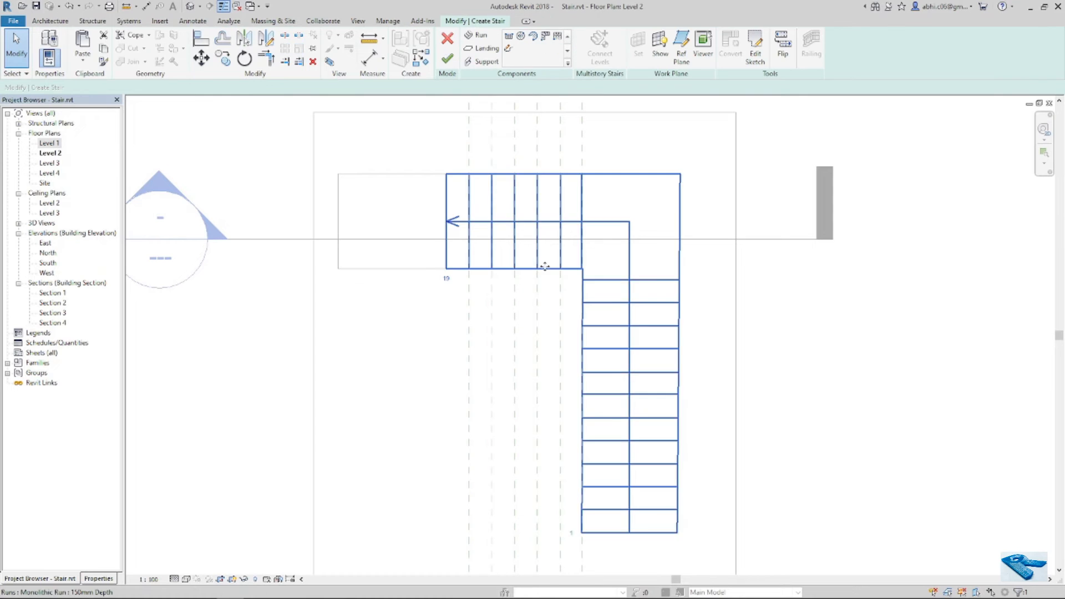
click(448, 58)
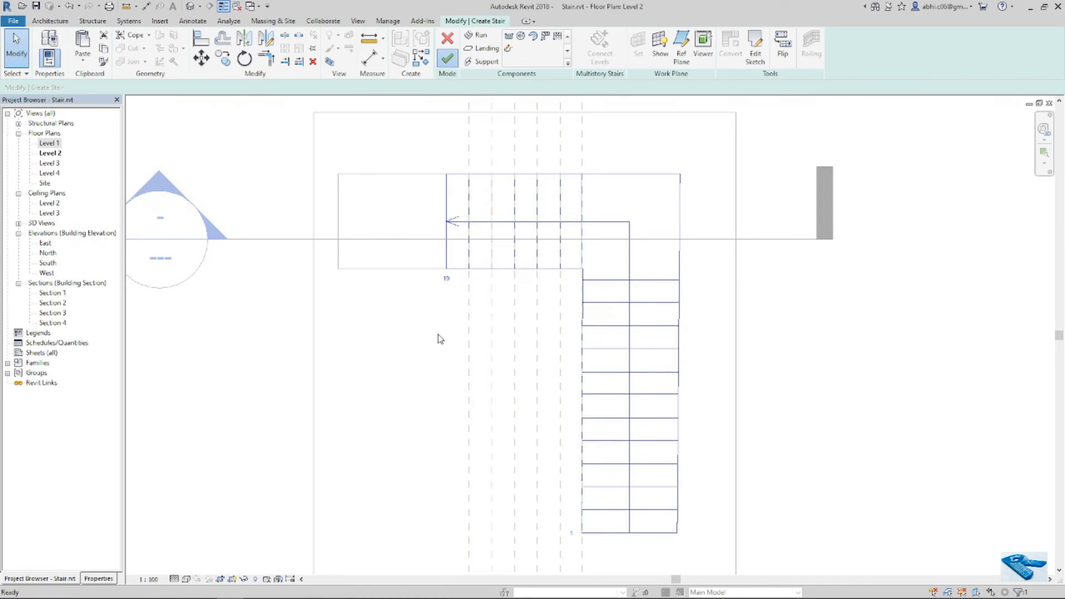
click(447, 58)
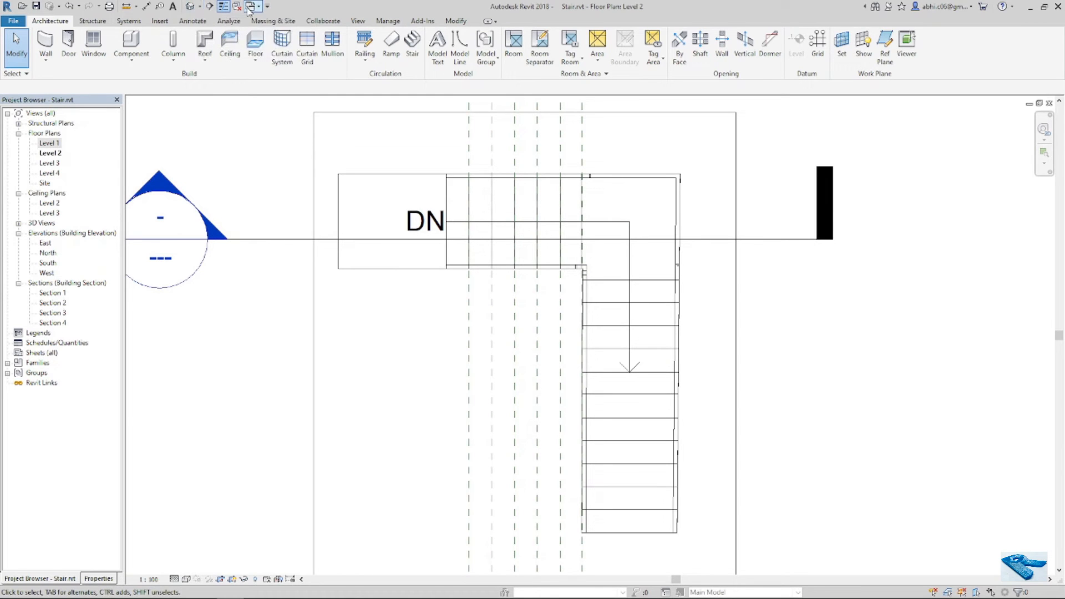
Open Section 3 from the Project Browser, then switch to the {3D} view.
double_click(50, 312)
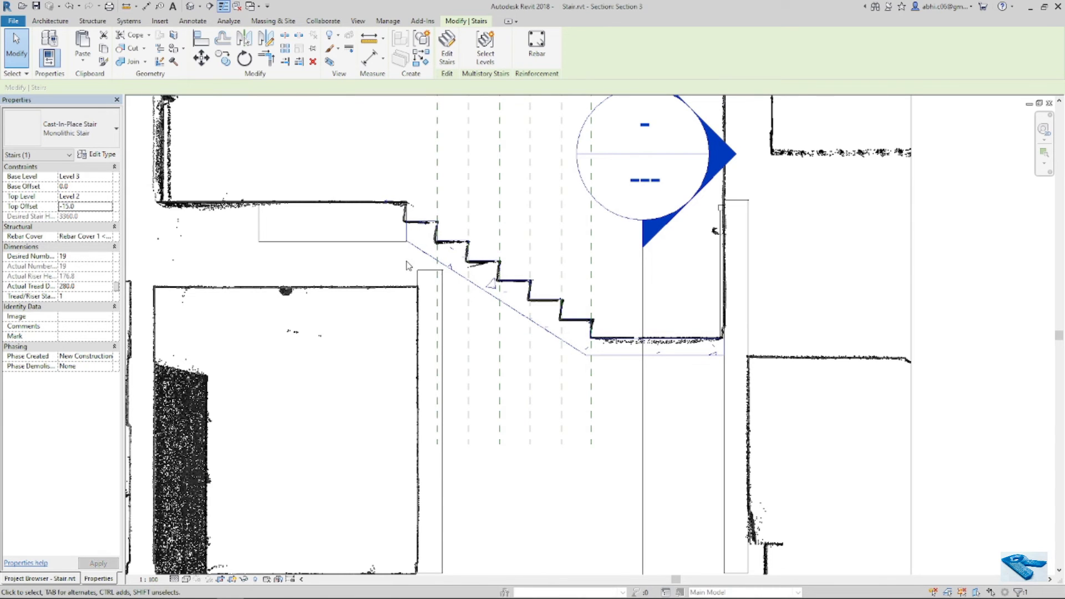
mouse_move(382, 273)
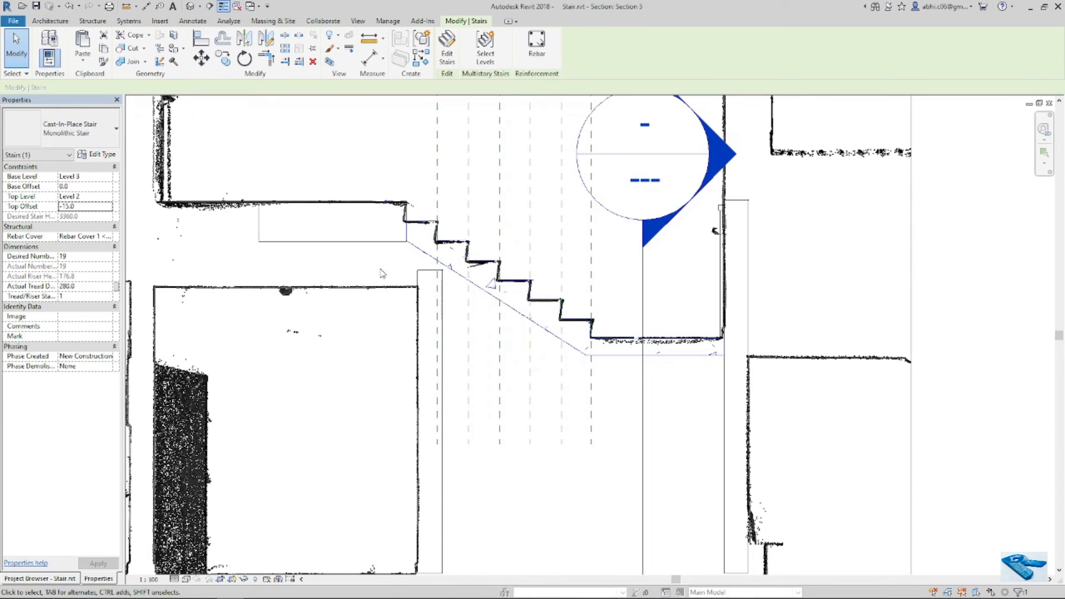
click(252, 6)
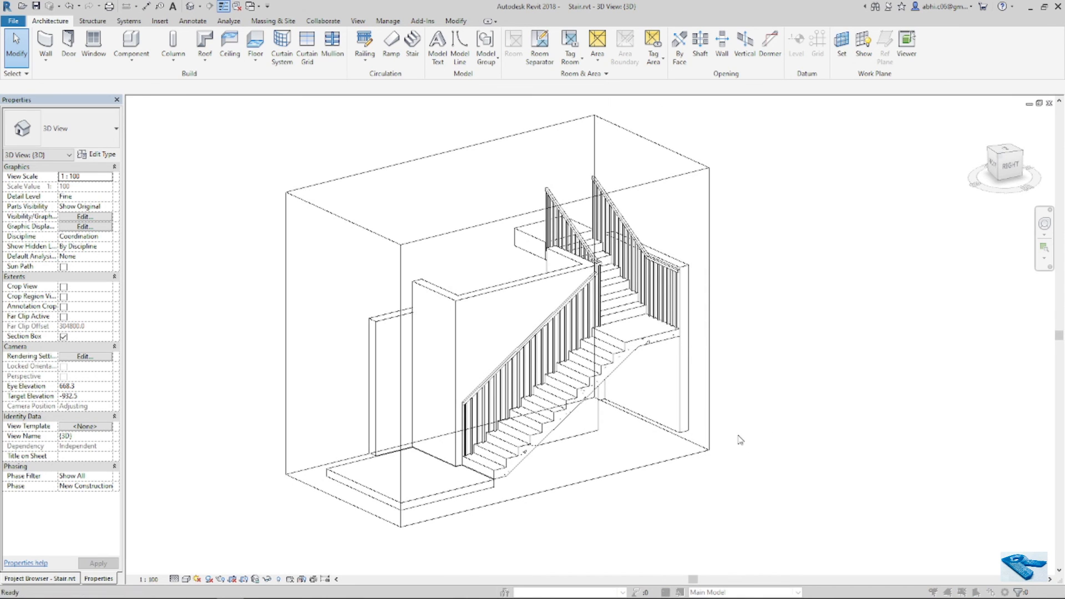
Turn on the AVONDALE.rcp point cloud and orbit to a side view of the stair.
click(85, 216)
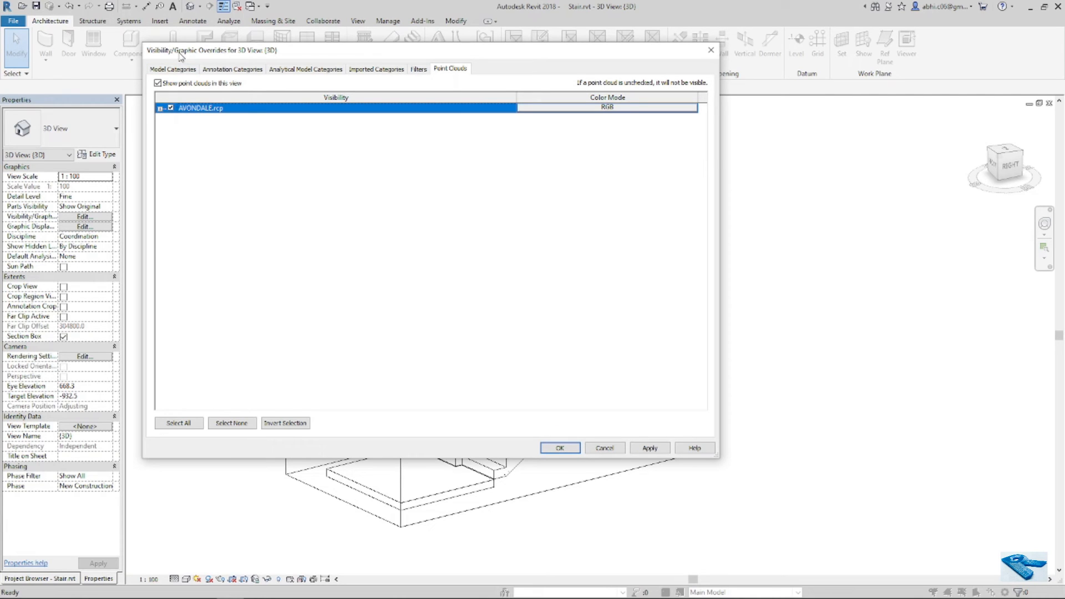
mouse_move(499, 352)
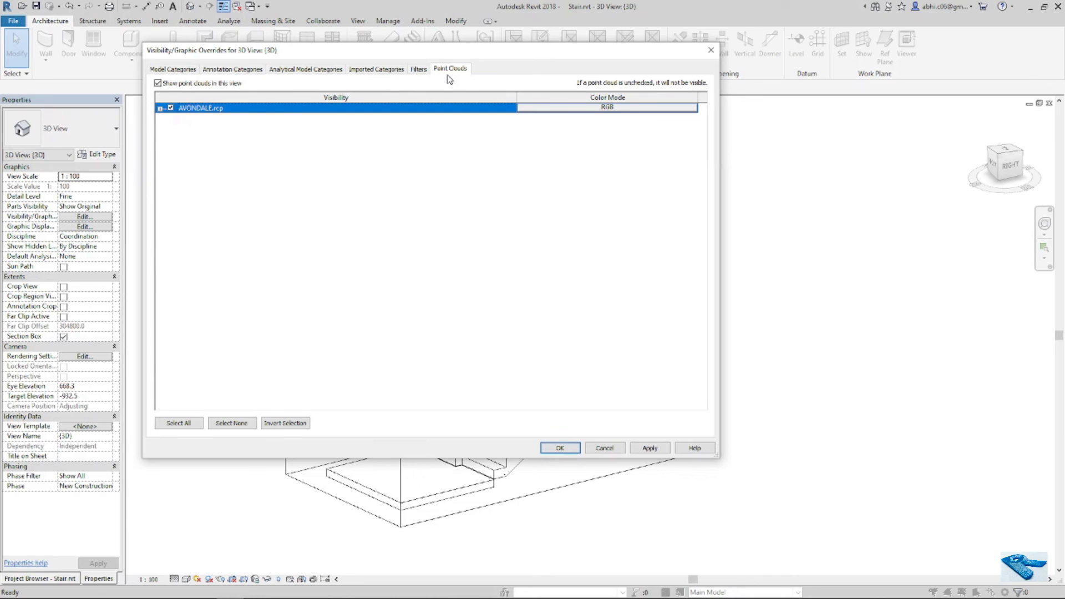
mouse_move(175, 119)
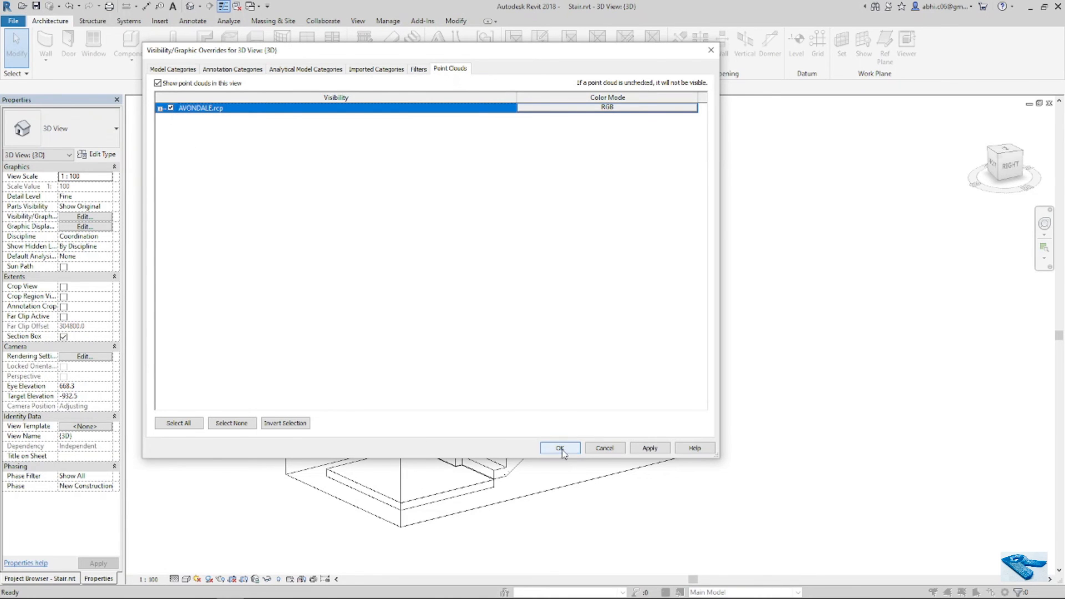
click(560, 448)
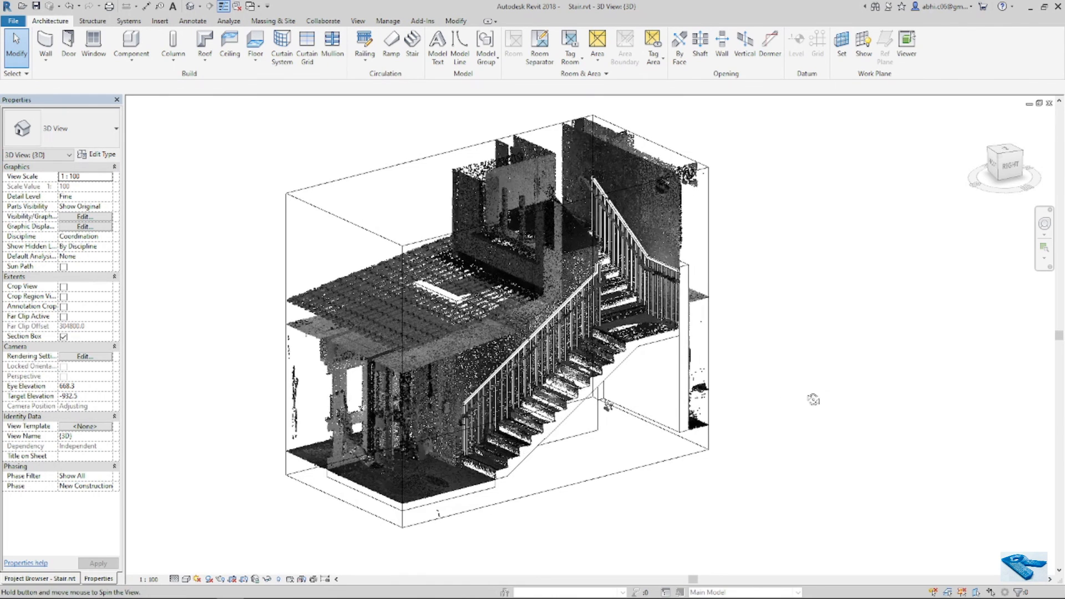
drag(813, 399, 799, 367)
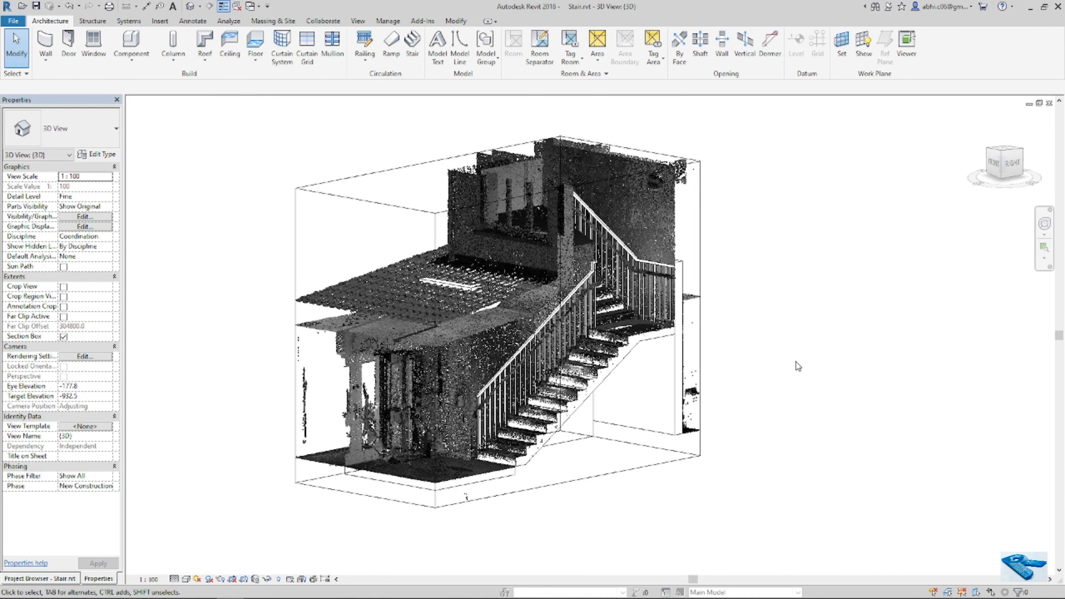
mouse_move(797, 408)
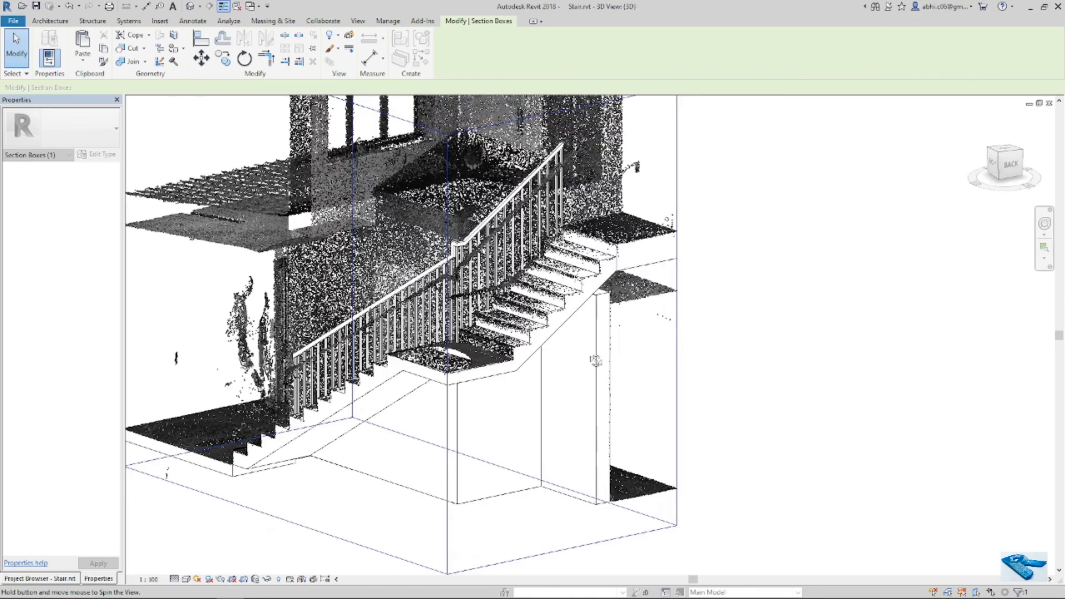
drag(596, 360, 763, 338)
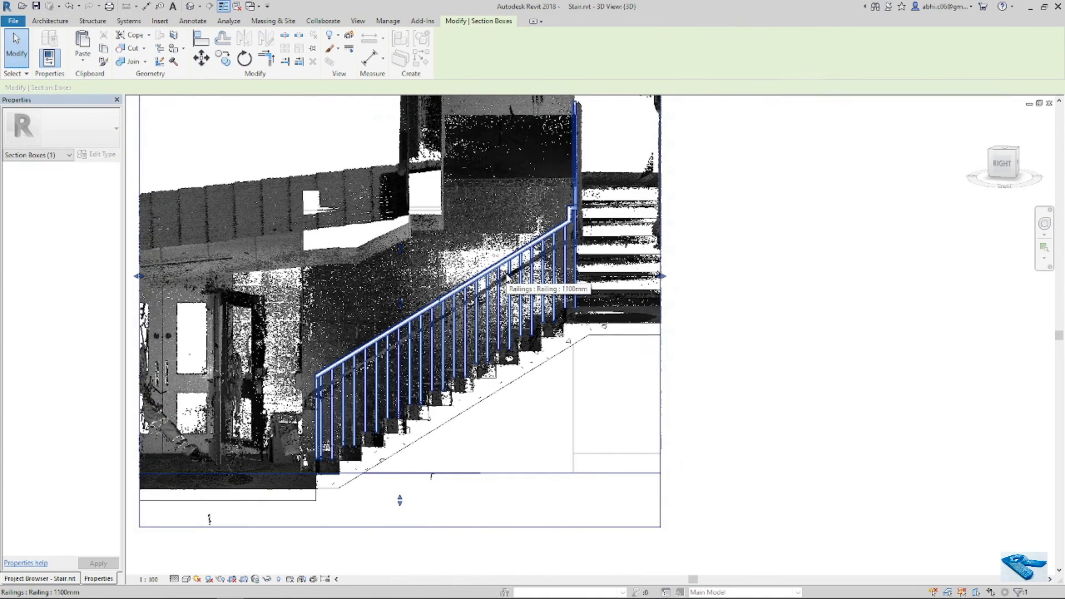
mouse_move(536, 290)
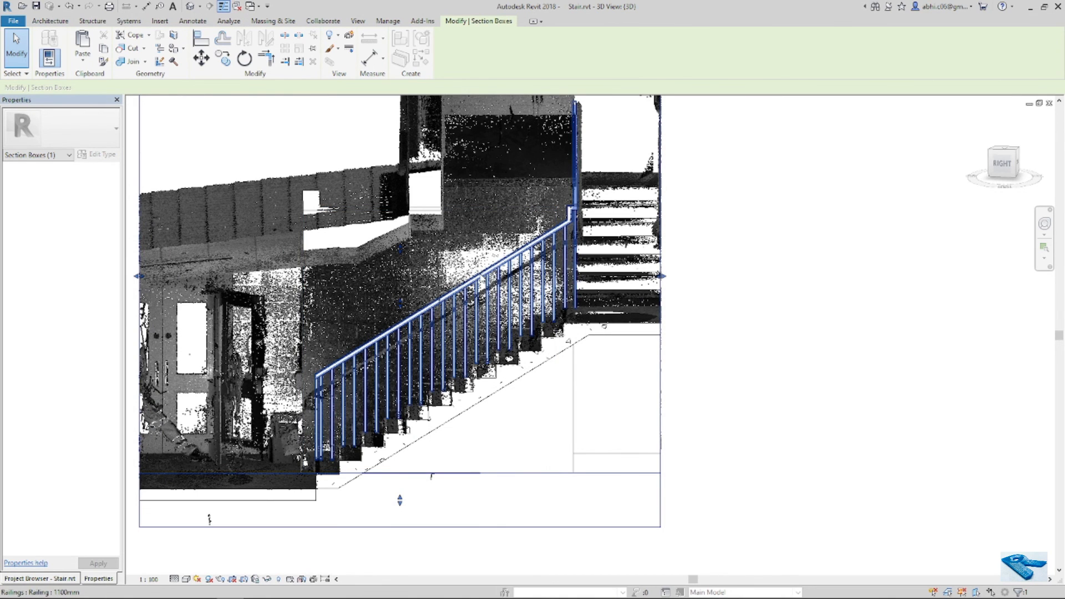
mouse_move(481, 290)
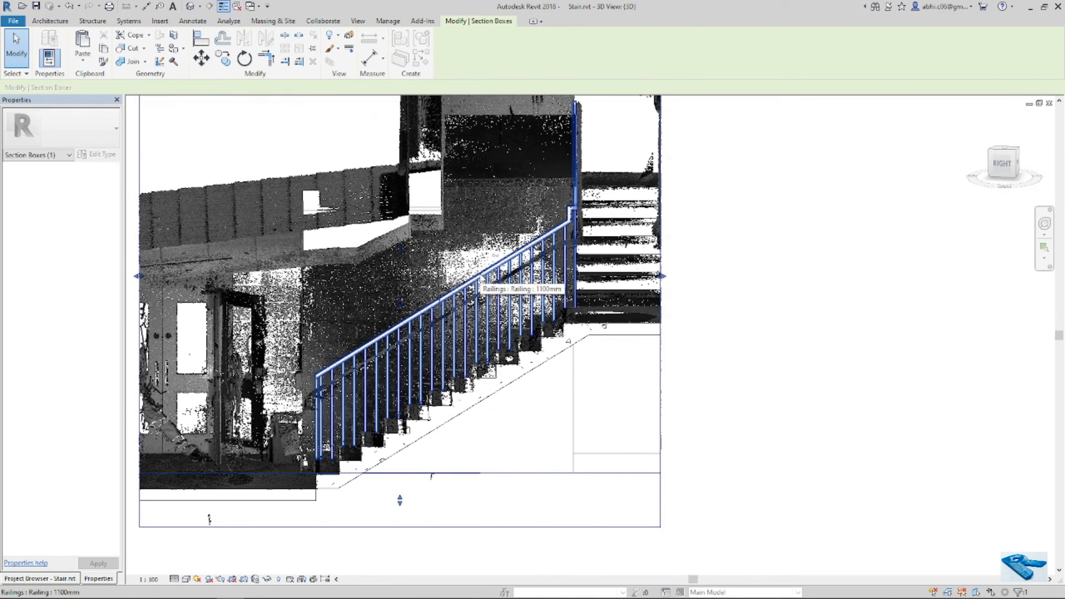